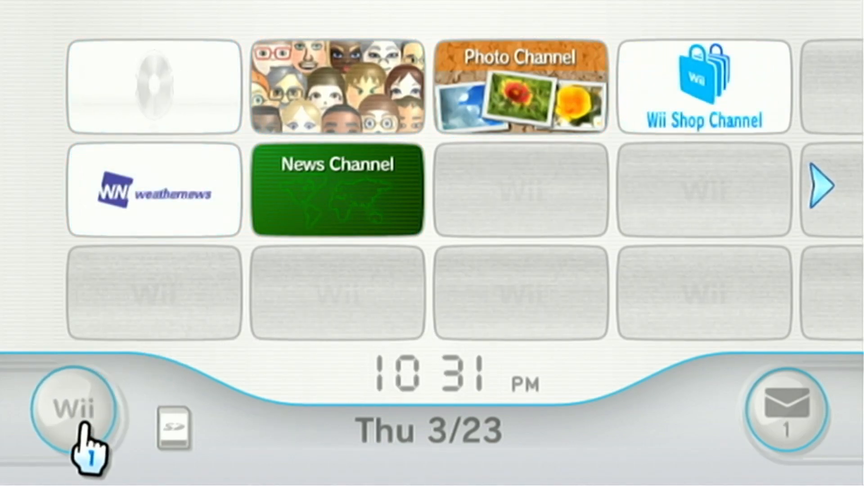
# Page through Wii Settings to page 3 and launch Wii System Update
pyautogui.click(73, 410)
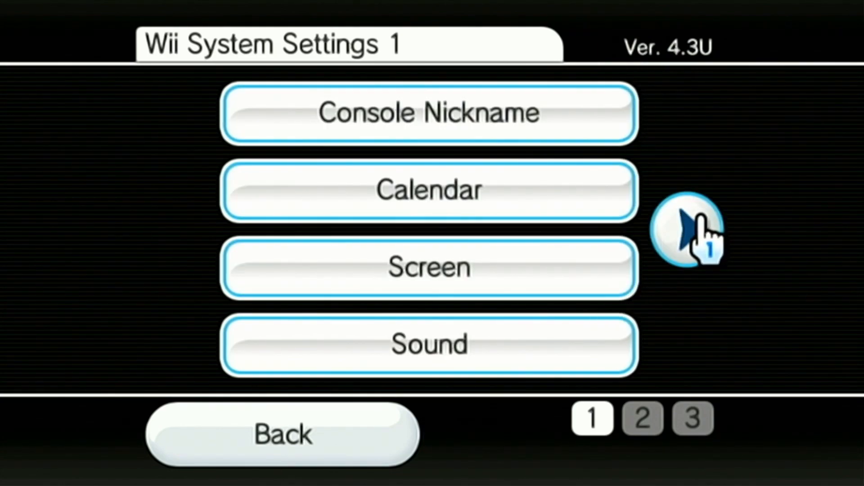
pyautogui.click(686, 229)
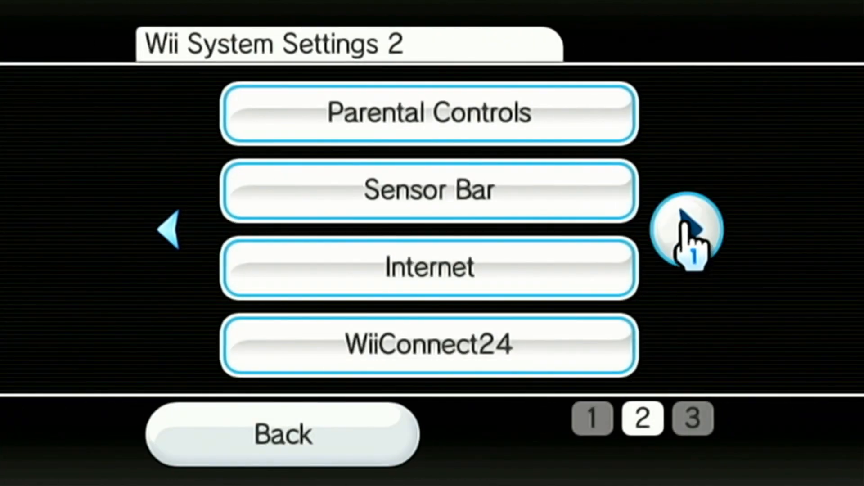
pyautogui.click(686, 229)
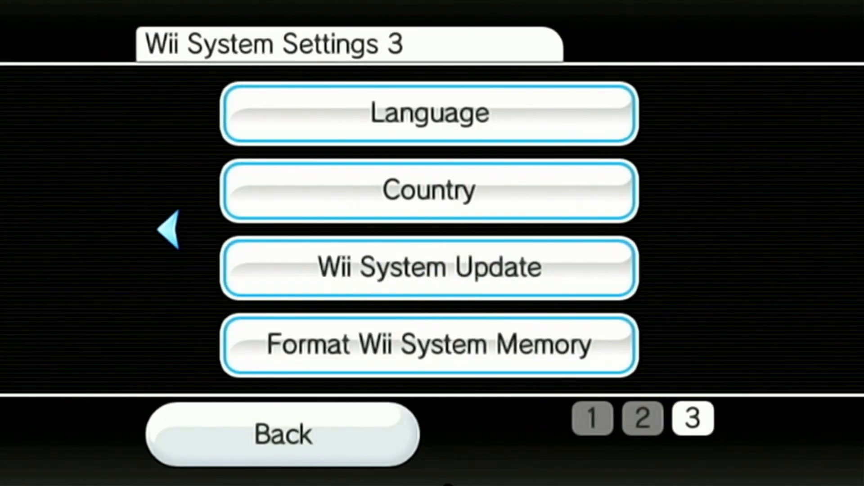
pyautogui.click(429, 267)
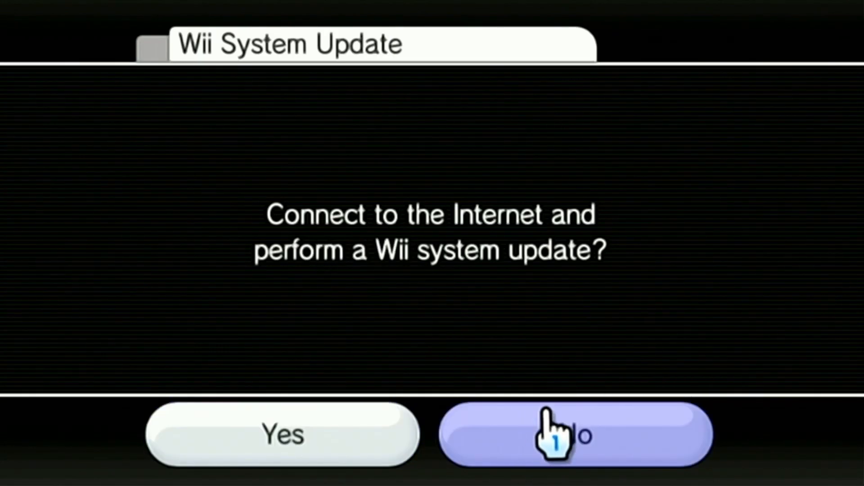
# Decline the update and read the MAC address under Internet > Console Information
pyautogui.click(573, 434)
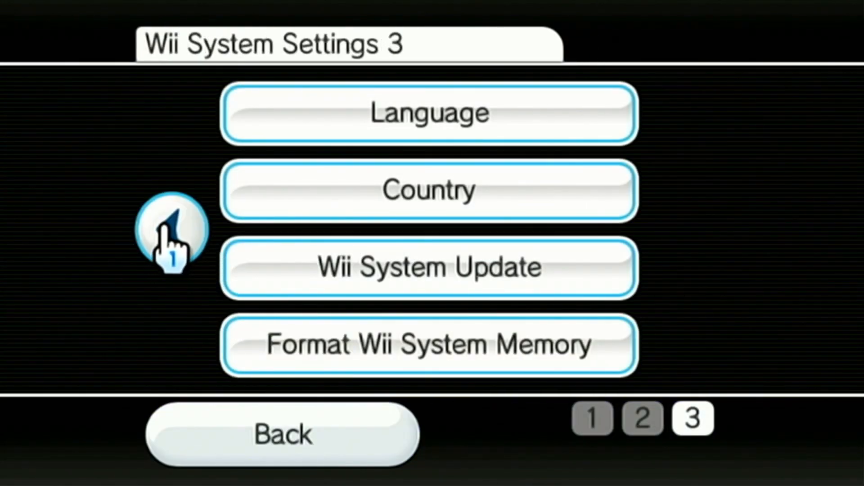
pyautogui.click(169, 228)
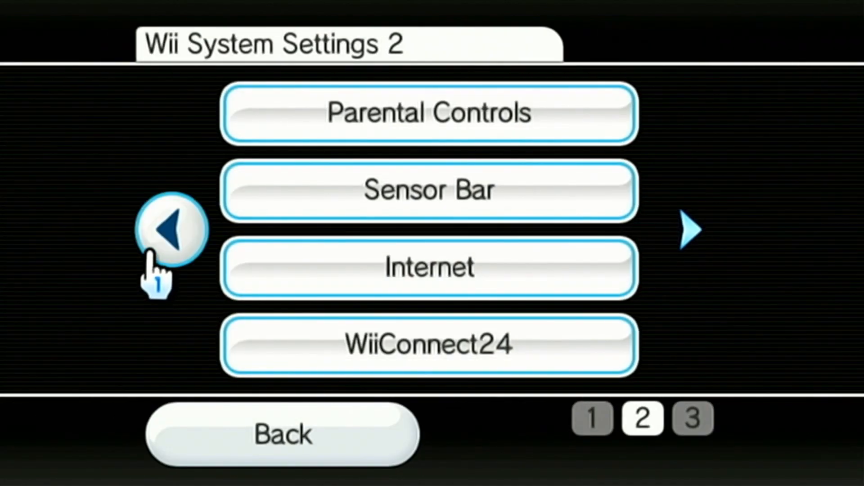
pyautogui.moveTo(689, 231)
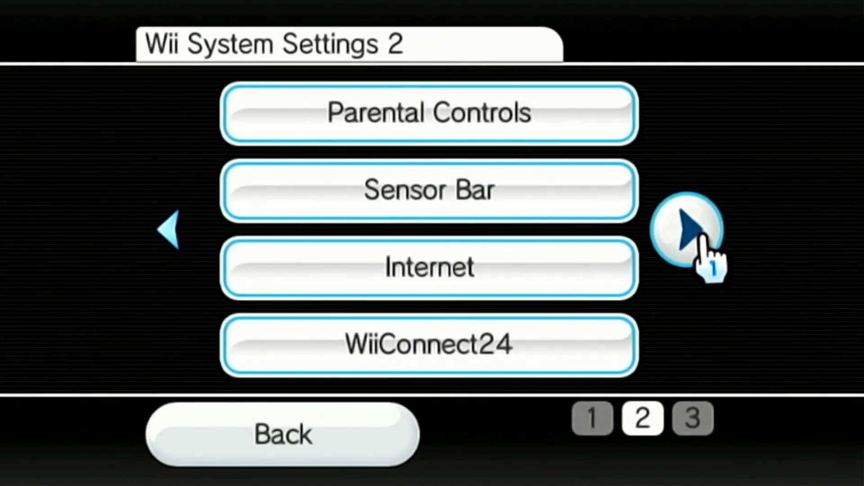
pyautogui.moveTo(579, 281)
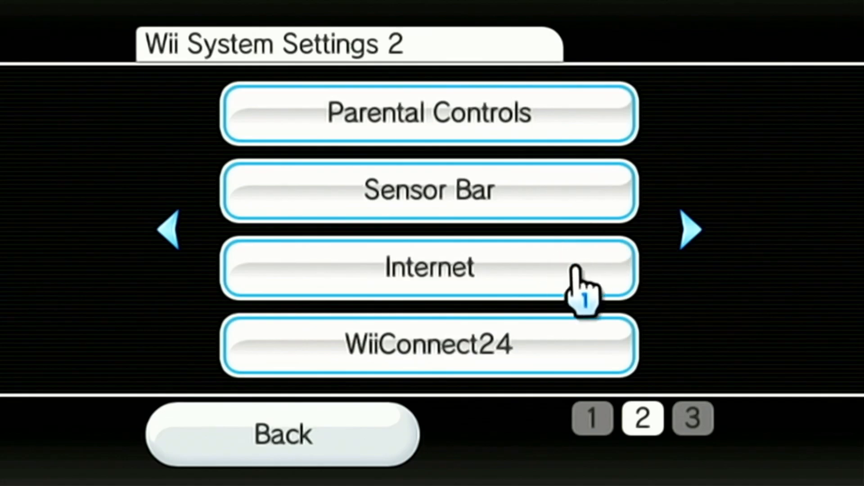
pyautogui.click(429, 268)
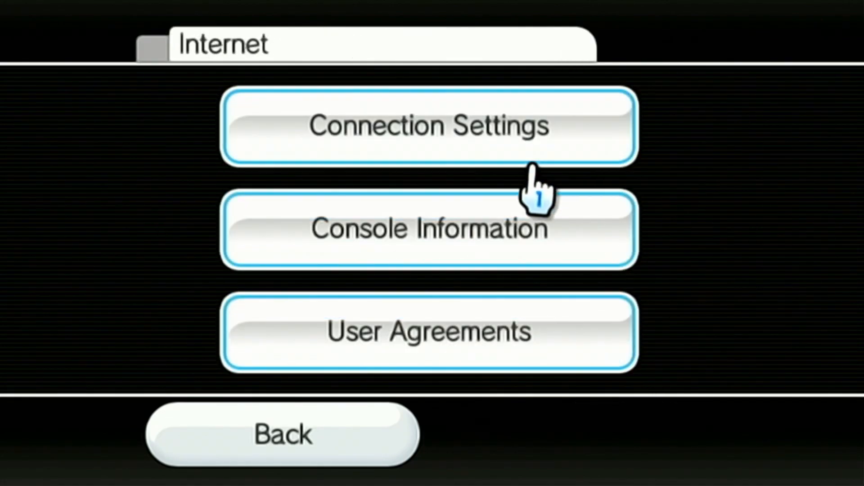
pyautogui.click(429, 230)
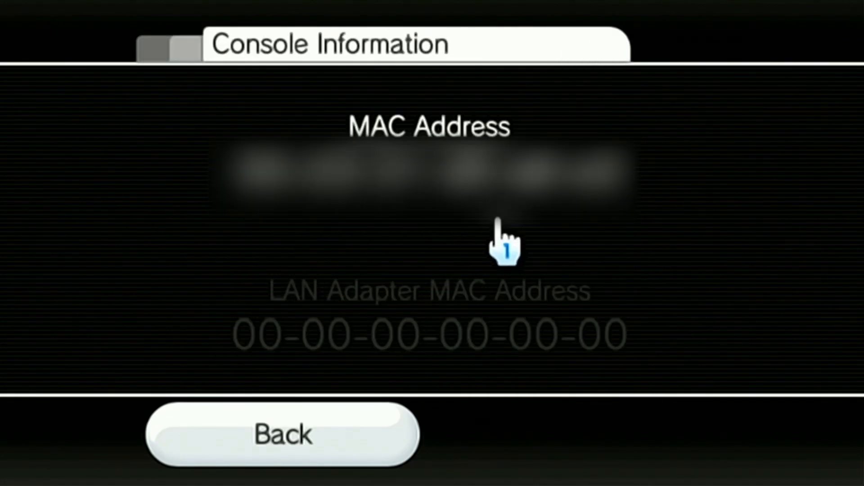
pyautogui.moveTo(682, 229)
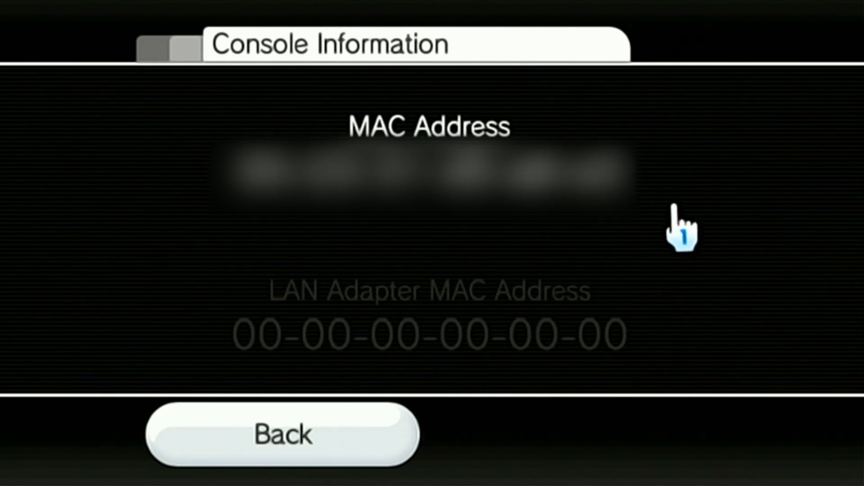
pyautogui.moveTo(579, 220)
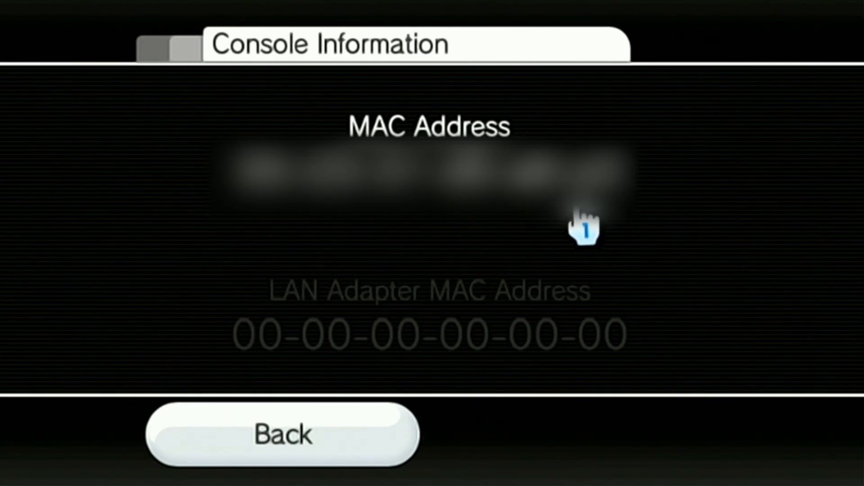
pyautogui.moveTo(346, 262)
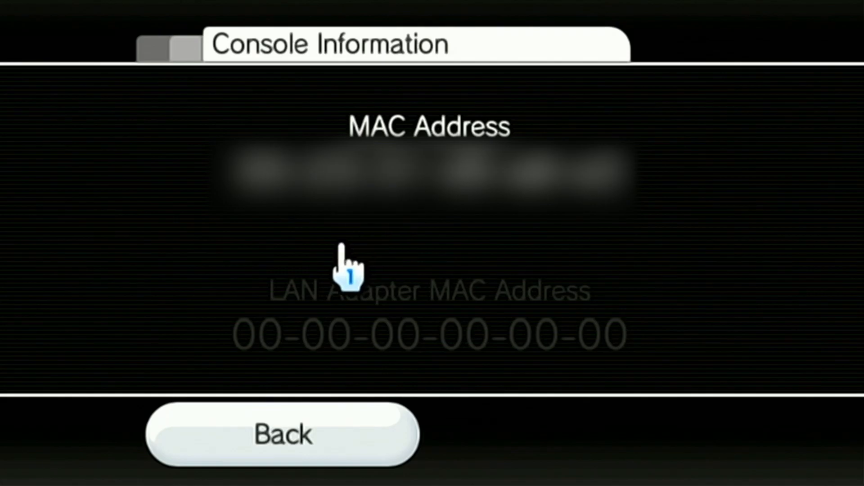
pyautogui.moveTo(496, 298)
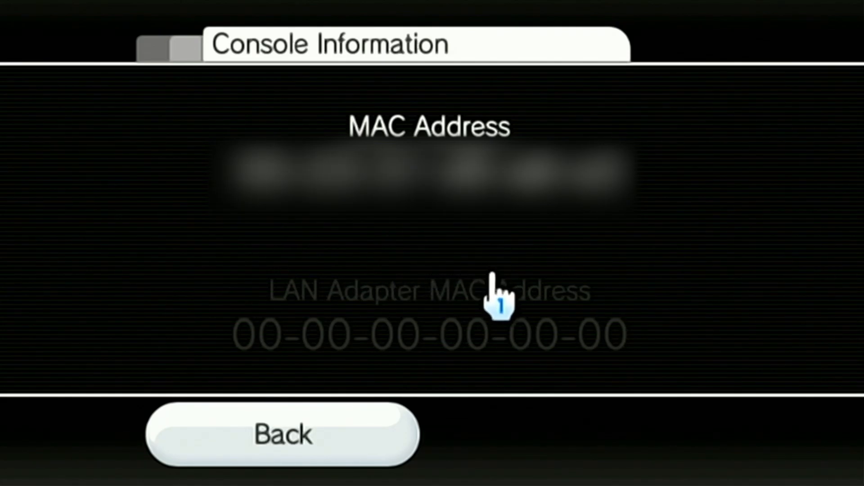
pyautogui.moveTo(292, 212)
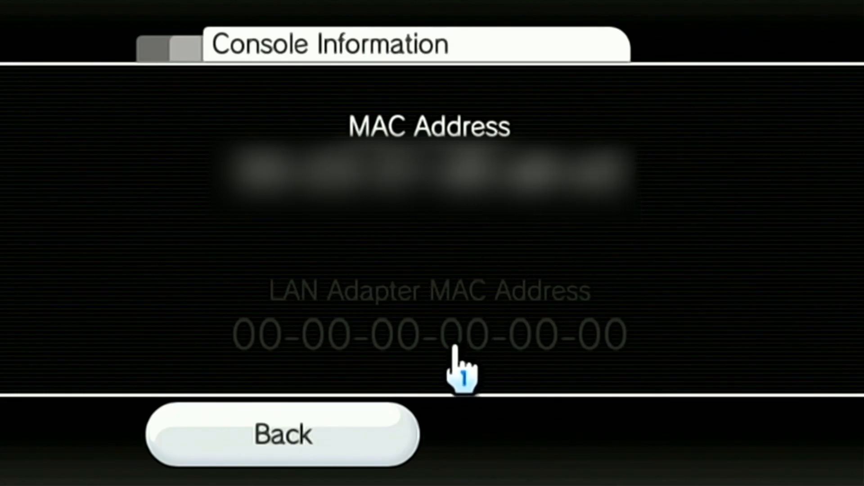
pyautogui.moveTo(319, 419)
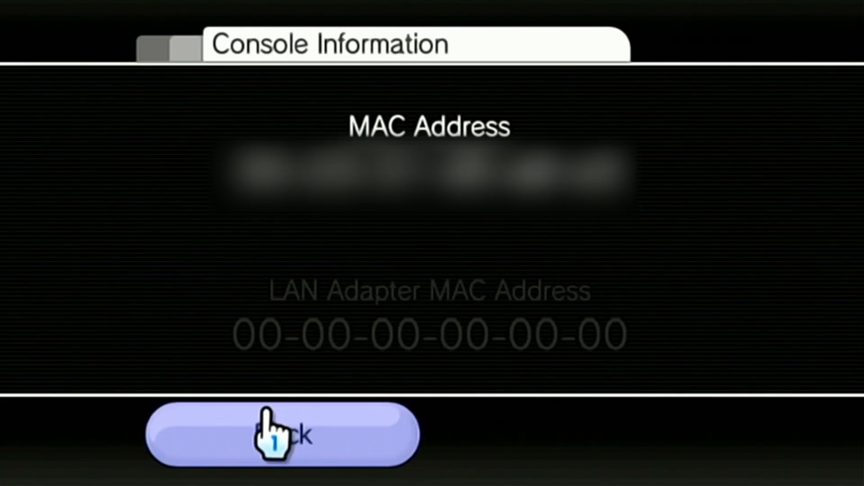
pyautogui.click(280, 432)
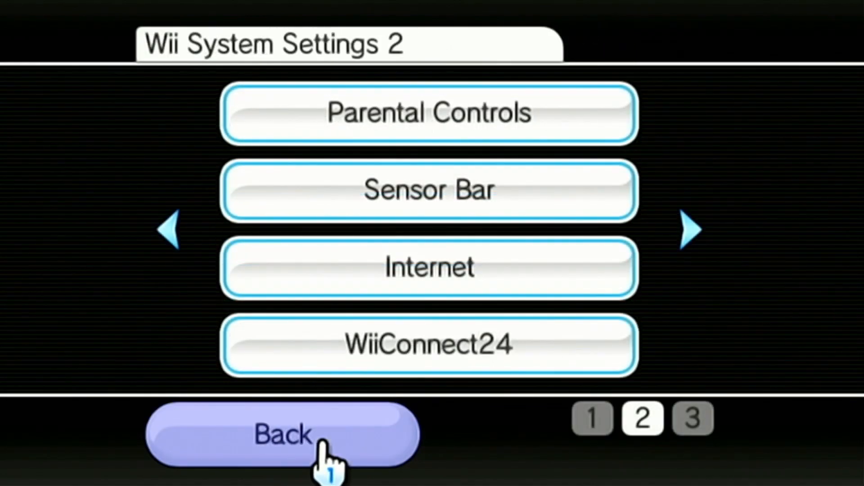
# Pick 4.3U as the System Menu Version on please.hackmii.com
pyautogui.click(278, 432)
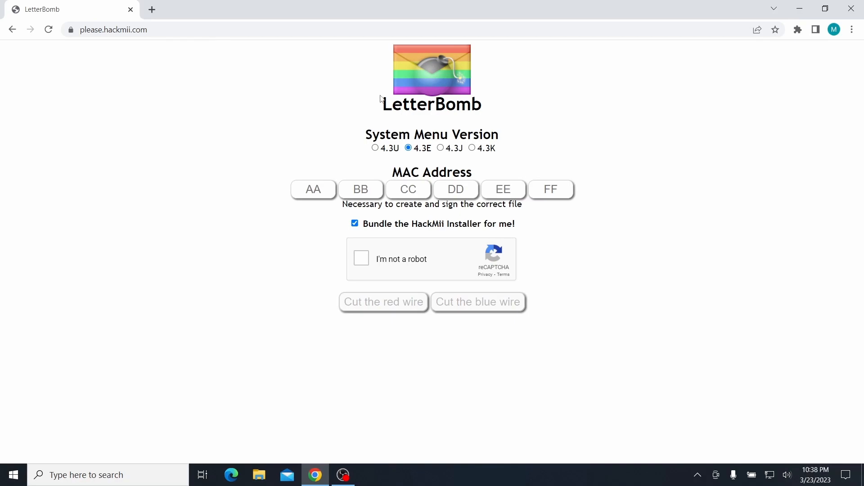
pyautogui.moveTo(431, 80)
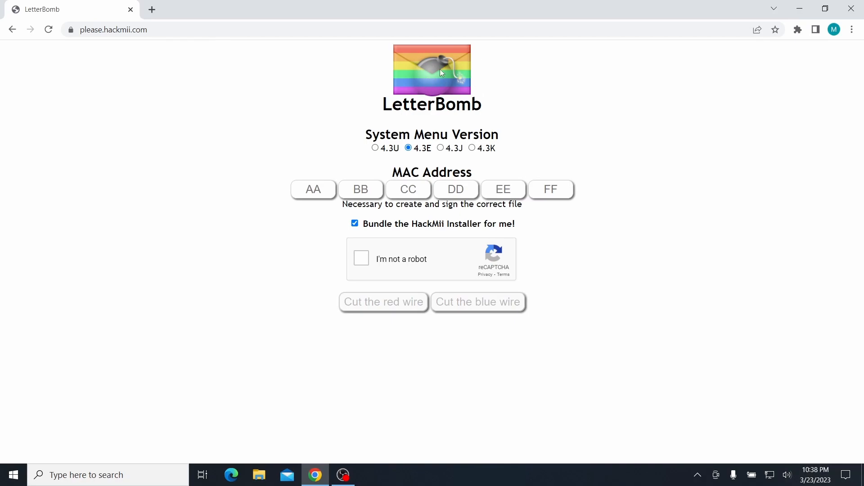
pyautogui.moveTo(434, 194)
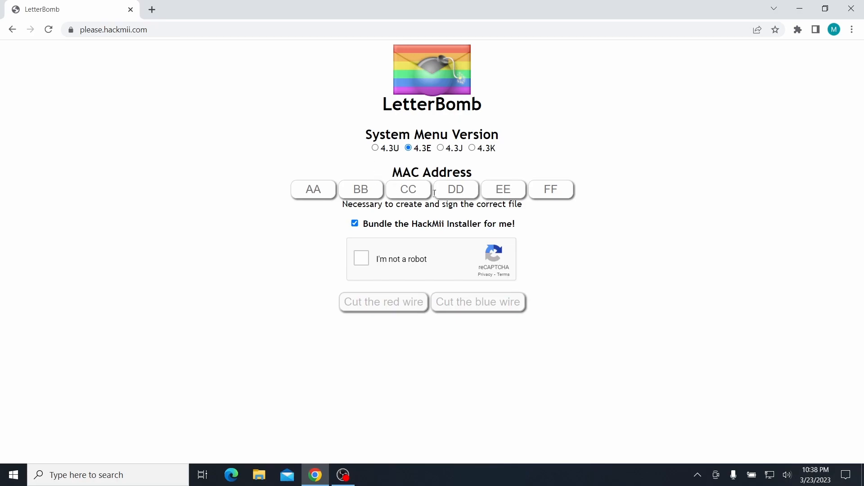
pyautogui.moveTo(454, 193)
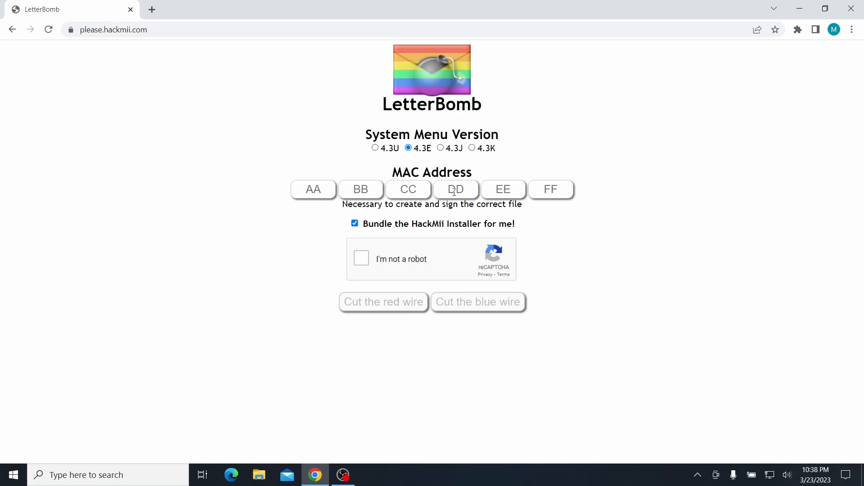
pyautogui.moveTo(446, 123)
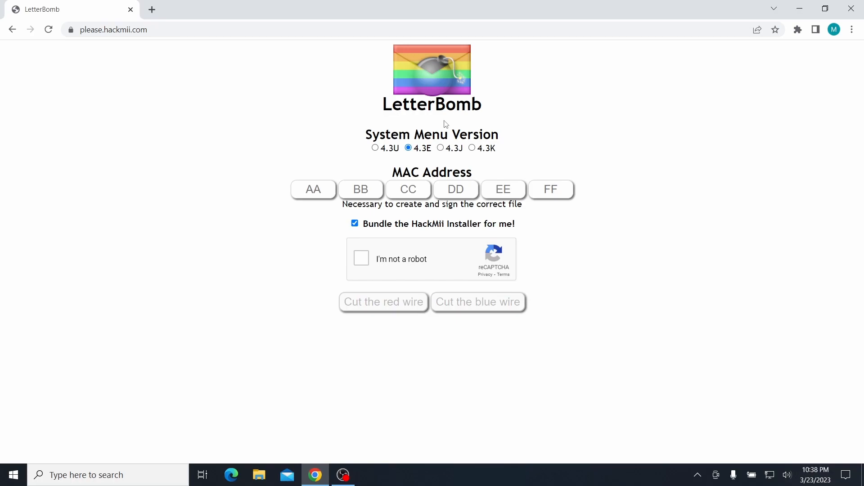
pyautogui.moveTo(455, 124)
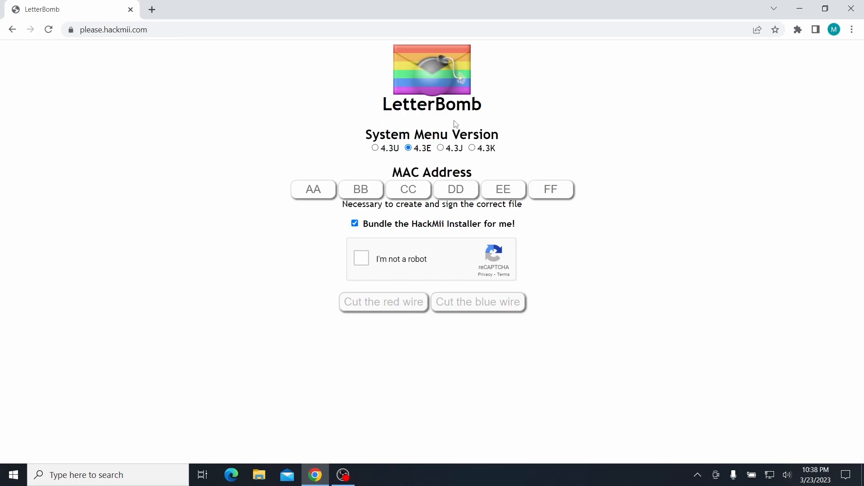
pyautogui.moveTo(388, 151)
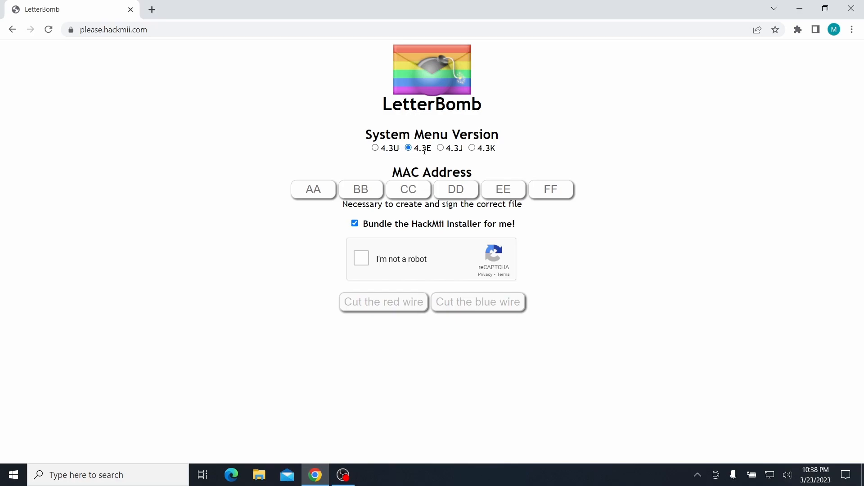
pyautogui.moveTo(402, 146)
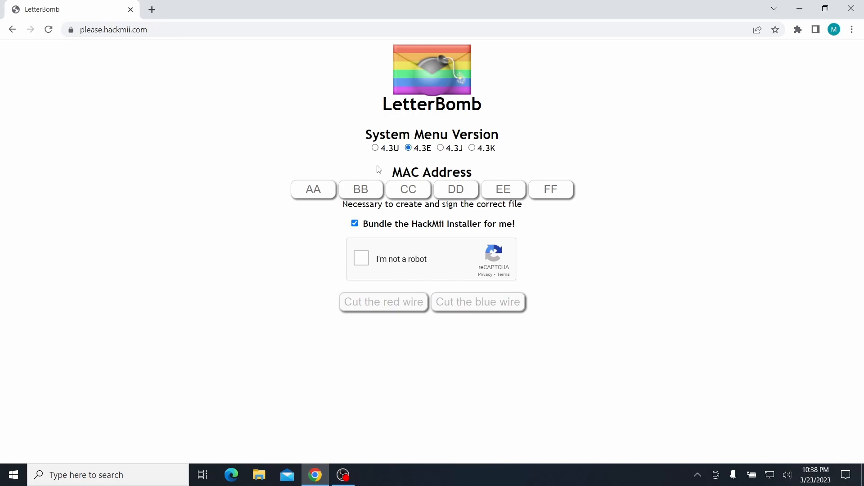
pyautogui.click(375, 148)
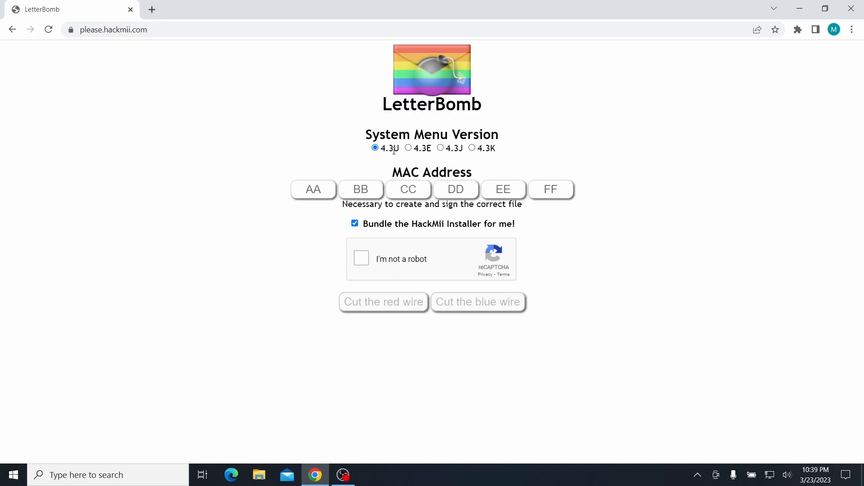
pyautogui.moveTo(347, 180)
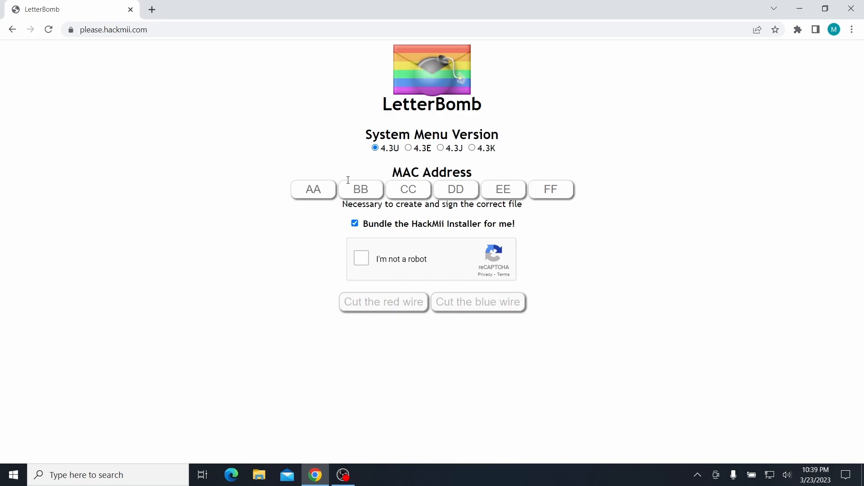
# Enter the MAC address, tick 'I'm not a robot', and cut the blue wire
pyautogui.click(313, 189)
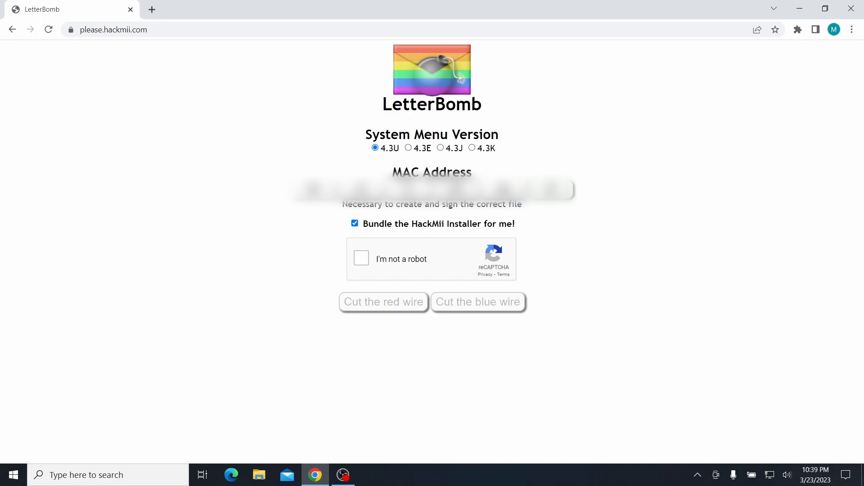
pyautogui.moveTo(422, 239)
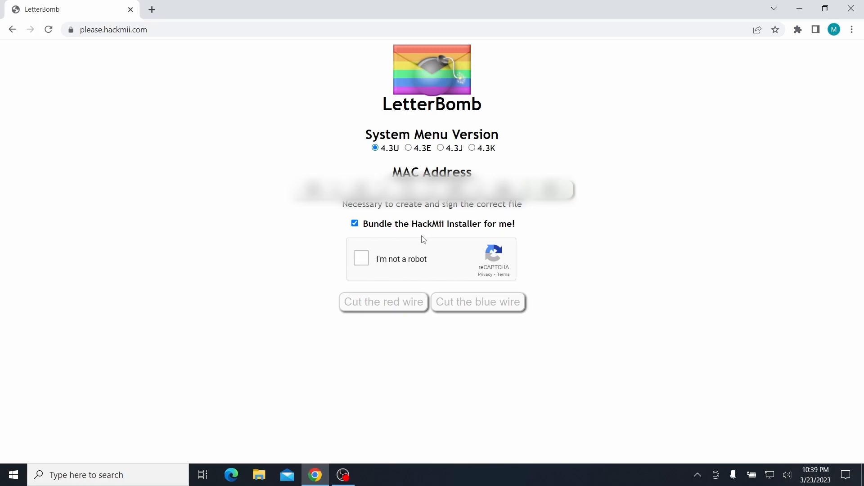
pyautogui.moveTo(373, 253)
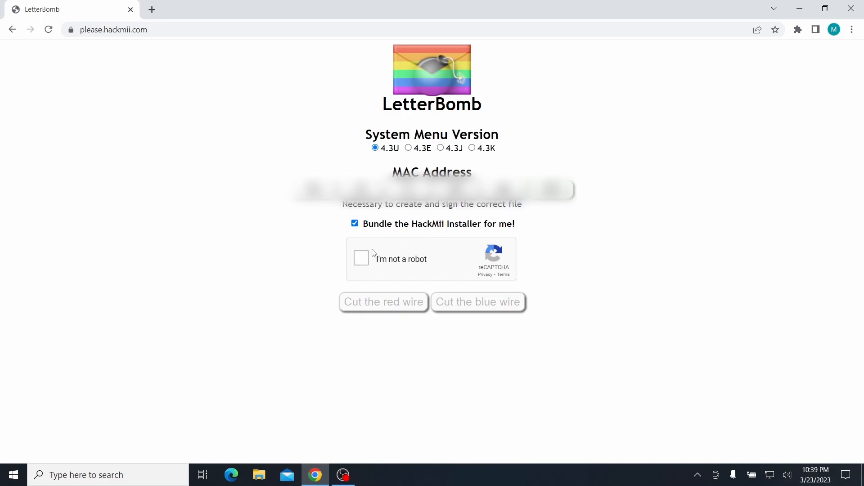
pyautogui.moveTo(390, 242)
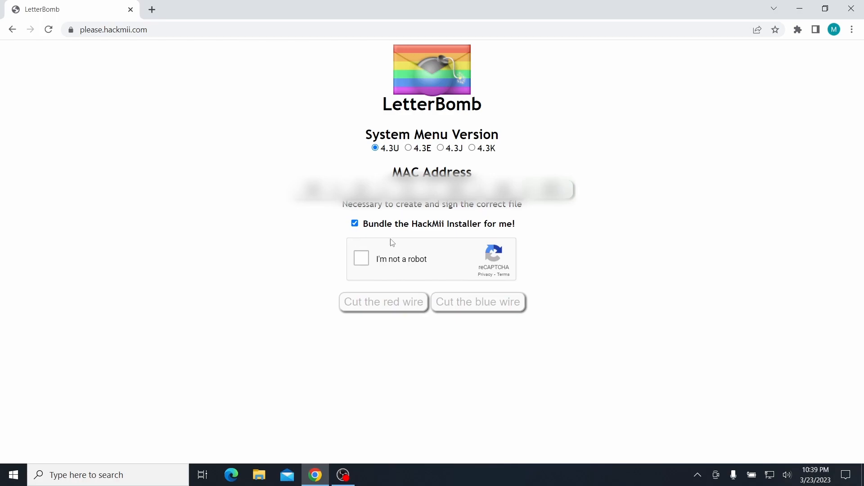
pyautogui.click(360, 258)
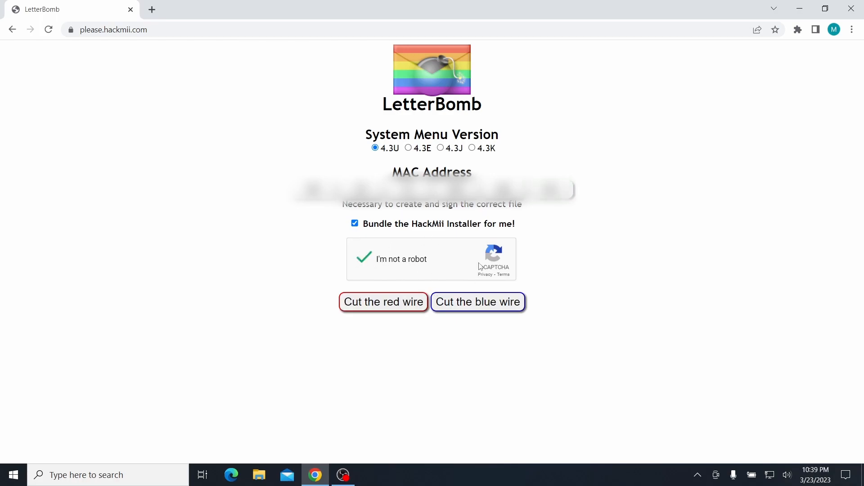
pyautogui.moveTo(442, 311)
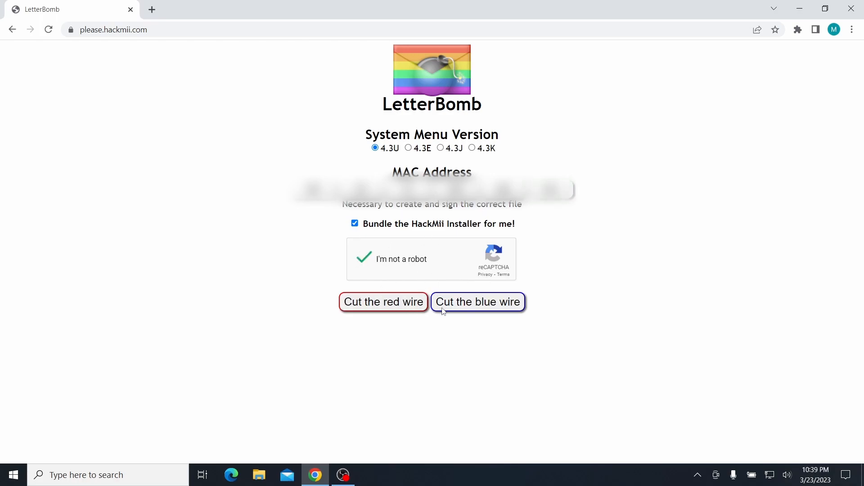
pyautogui.click(477, 302)
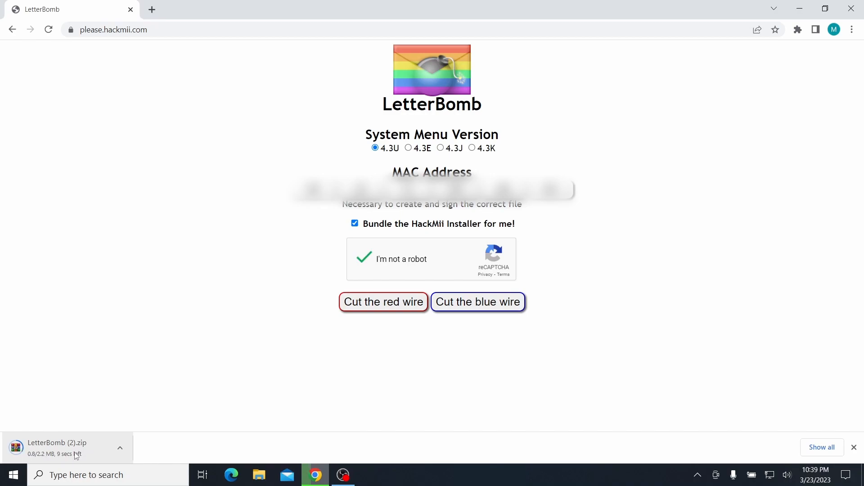
pyautogui.moveTo(125, 409)
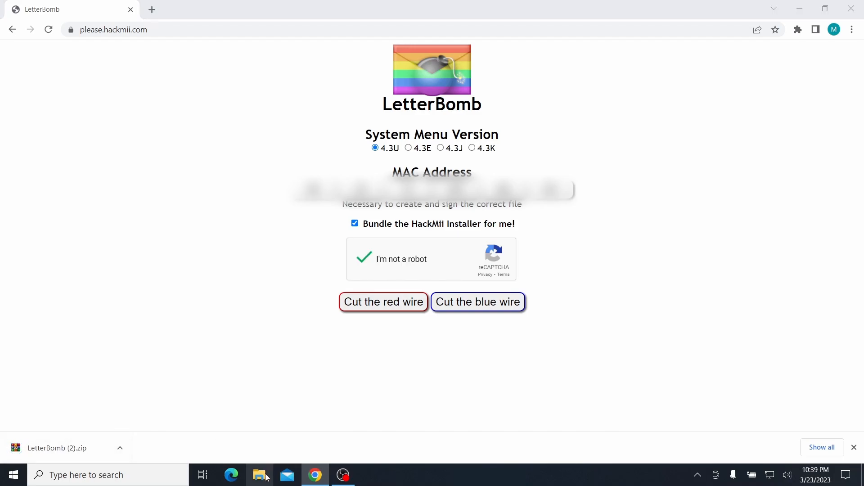
# Locate LetterBomb (2) in Downloads, then open the SDHC (D:) drive
pyautogui.click(259, 474)
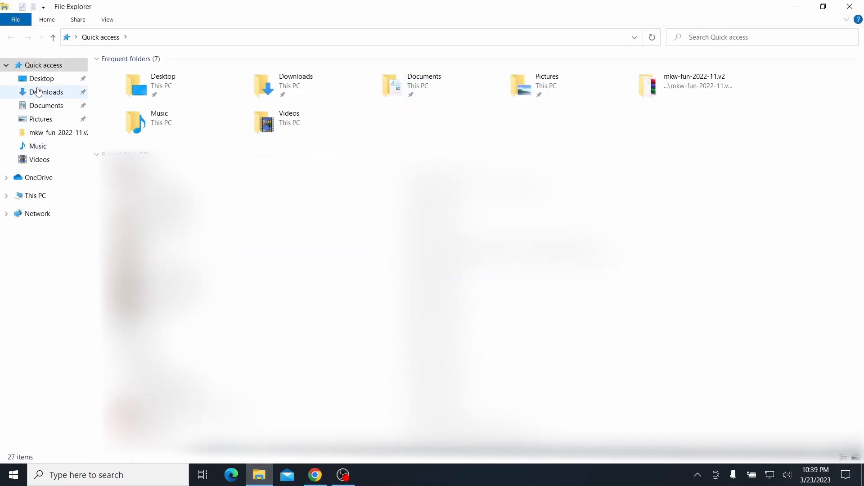
pyautogui.click(47, 92)
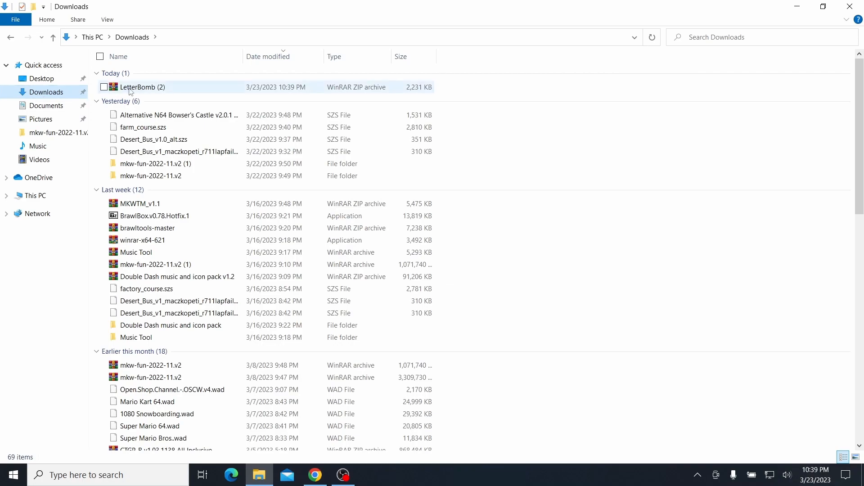
pyautogui.click(120, 101)
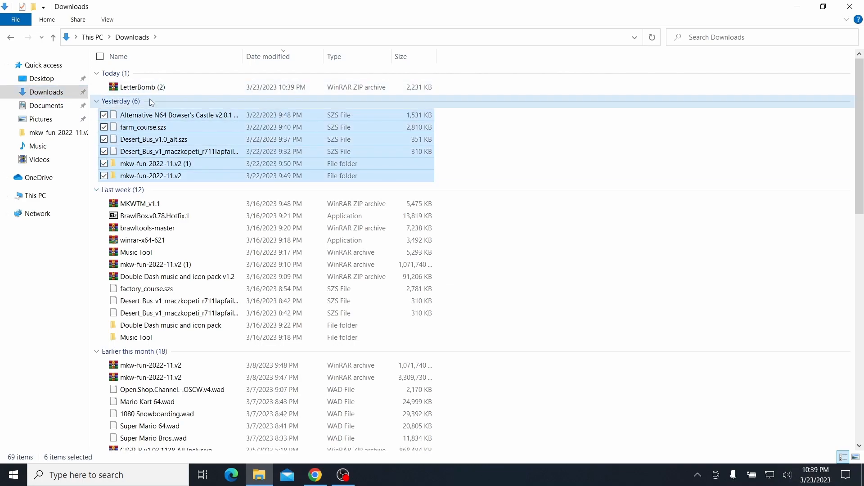
pyautogui.click(145, 87)
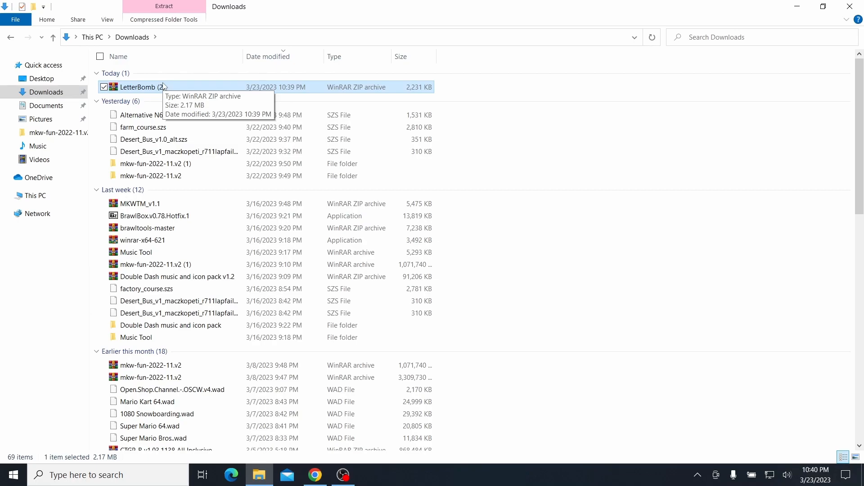
pyautogui.moveTo(233, 105)
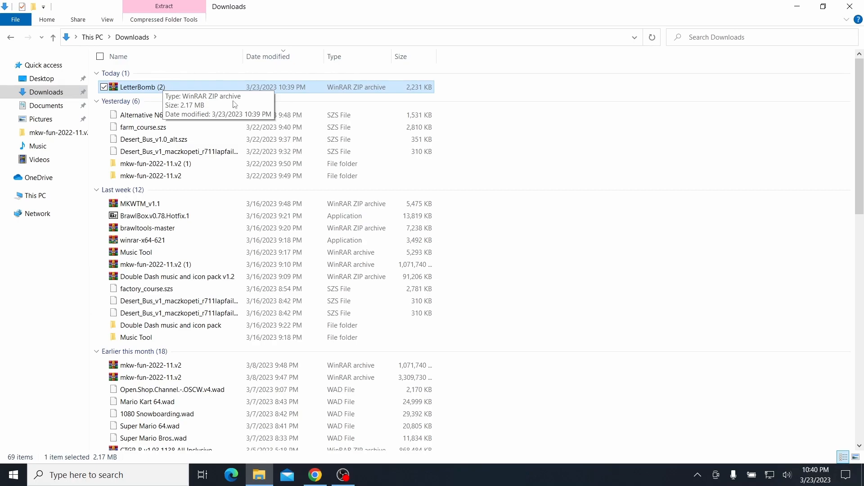
pyautogui.click(46, 227)
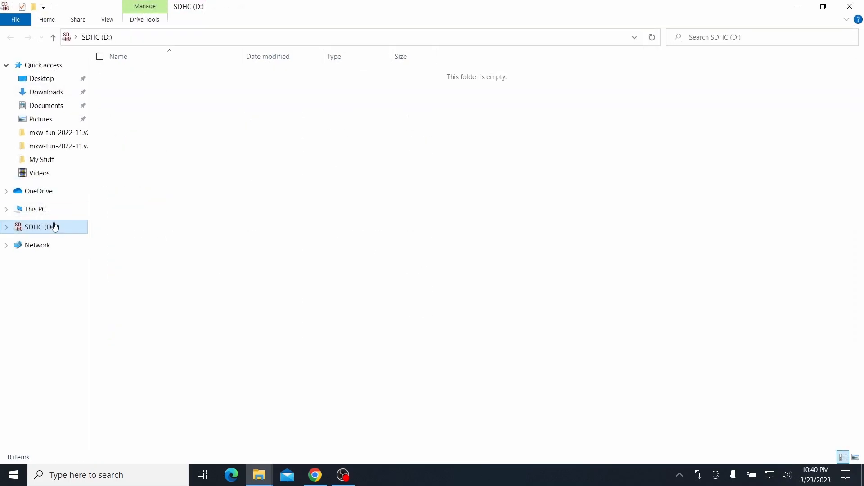
pyautogui.moveTo(261, 312)
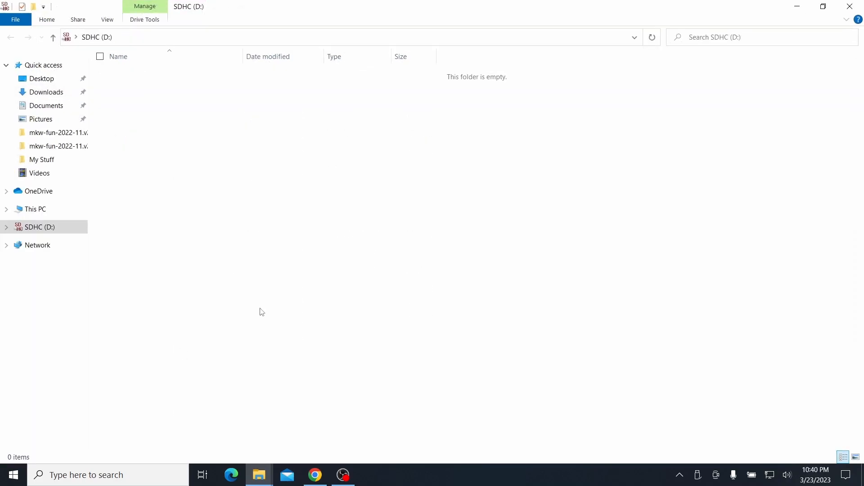
# Format SDHC (D:) as FAT32, accepting the erase warning and completion notice
pyautogui.rightClick(35, 226)
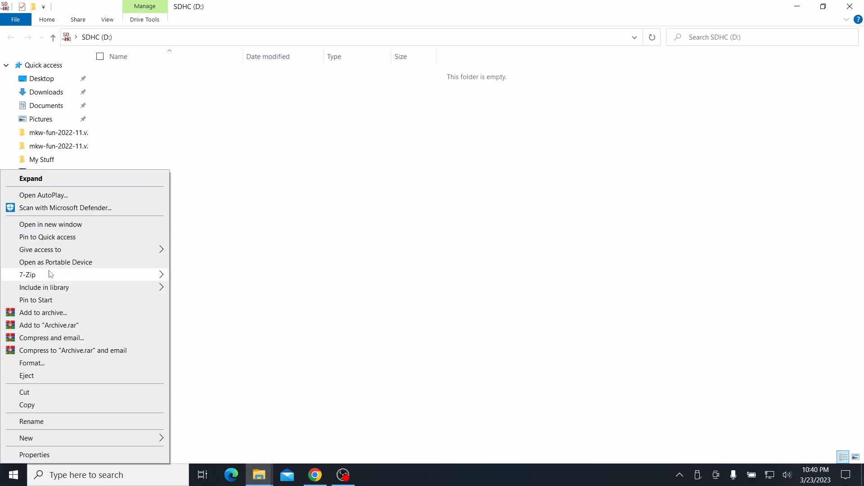
pyautogui.click(31, 363)
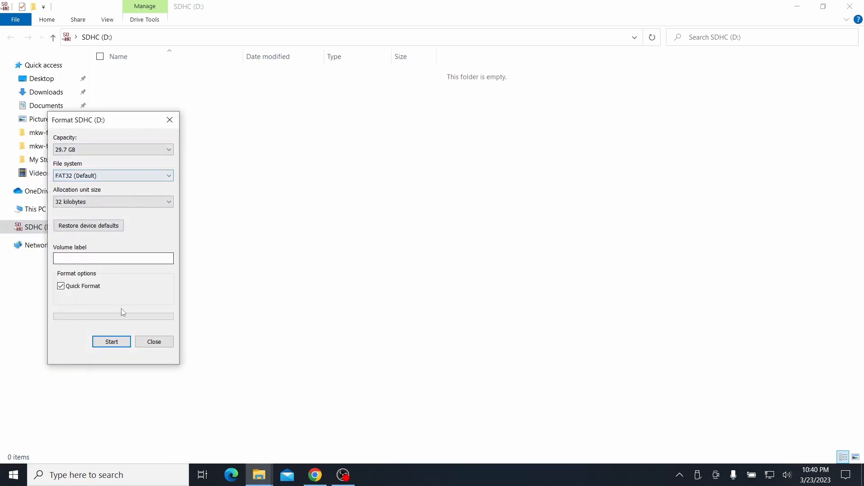
pyautogui.click(111, 341)
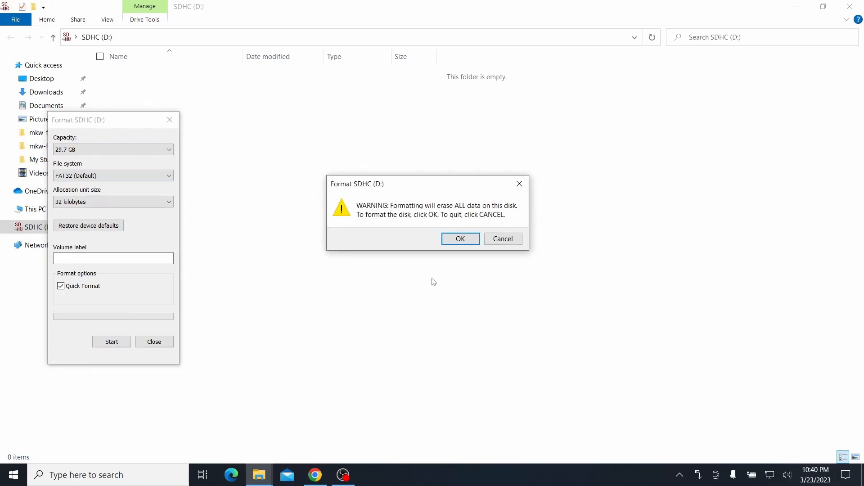
pyautogui.click(459, 239)
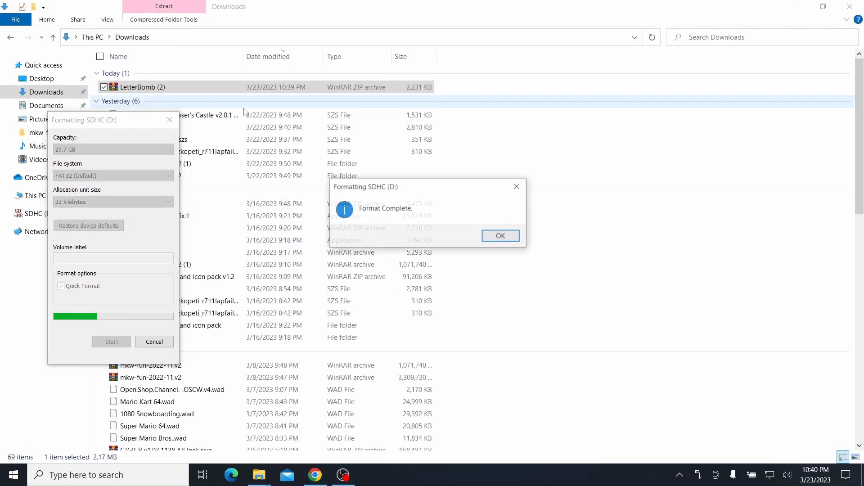
pyautogui.click(499, 236)
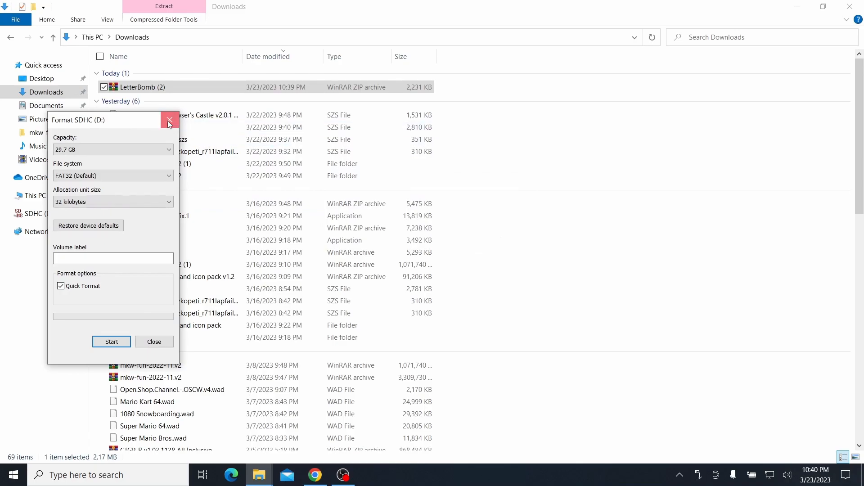
pyautogui.click(169, 120)
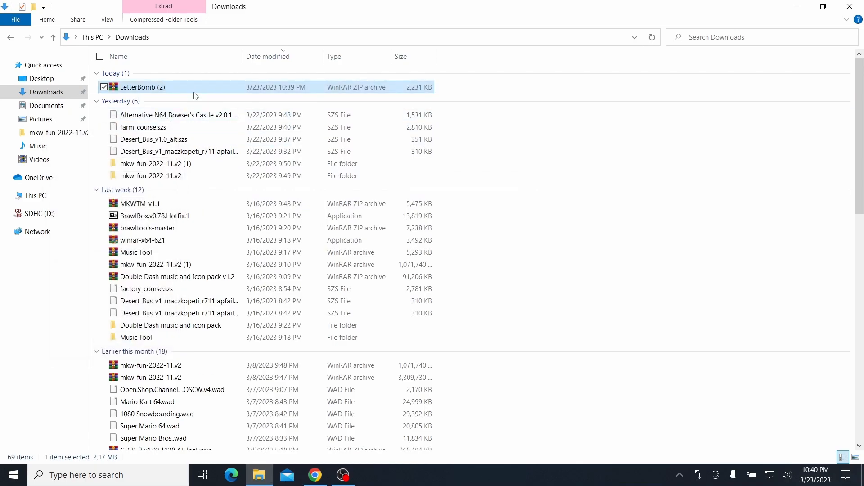
# Open LetterBomb (2) in WinRAR and select the private folder, boot.elf and texts
pyautogui.doubleClick(143, 87)
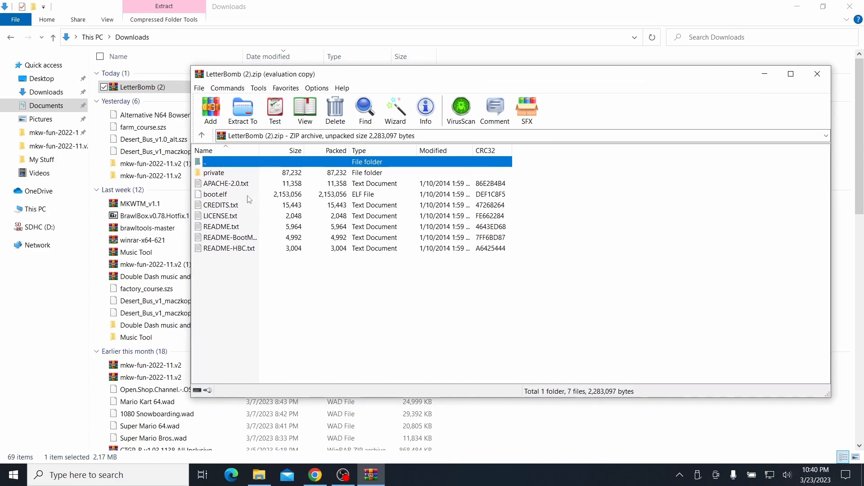
pyautogui.click(215, 194)
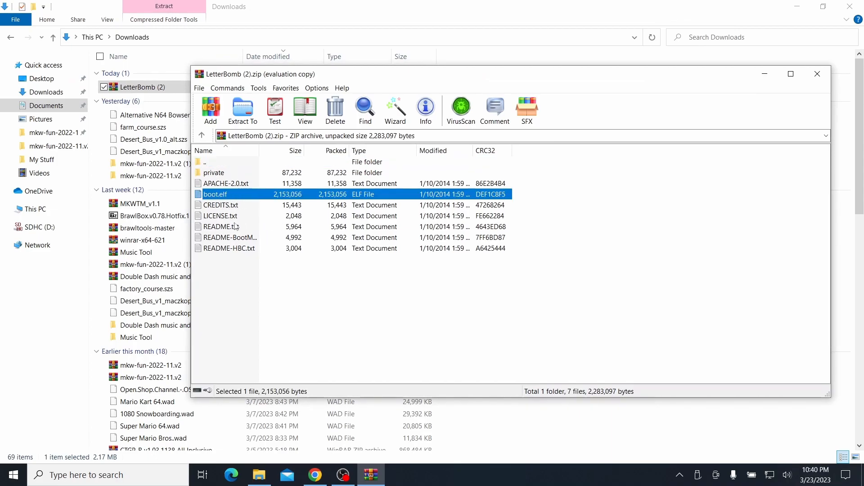
pyautogui.click(214, 172)
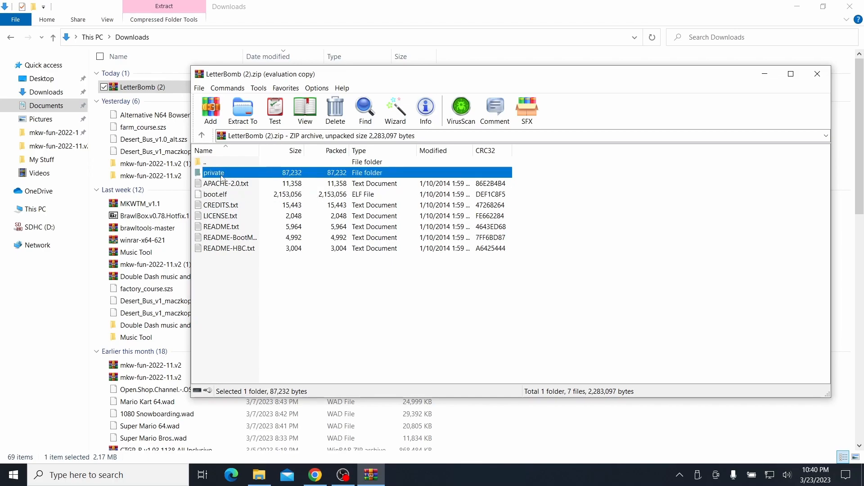
pyautogui.press('ctrl+a')
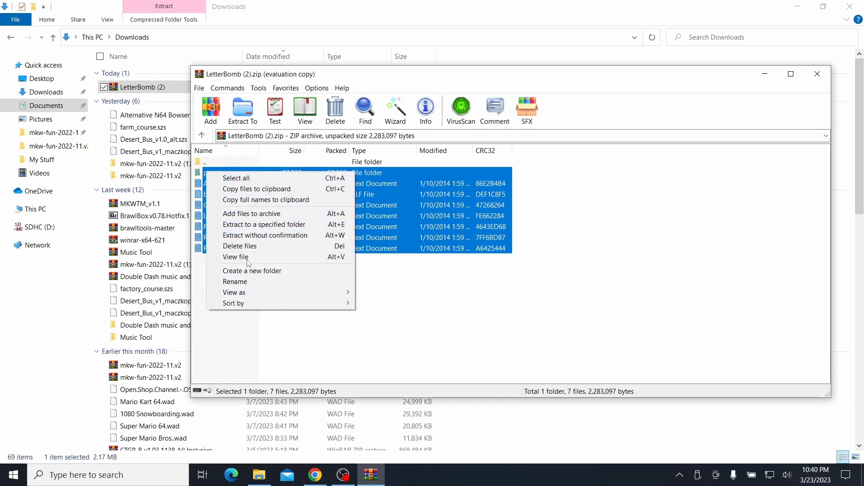
pyautogui.moveTo(512, 197)
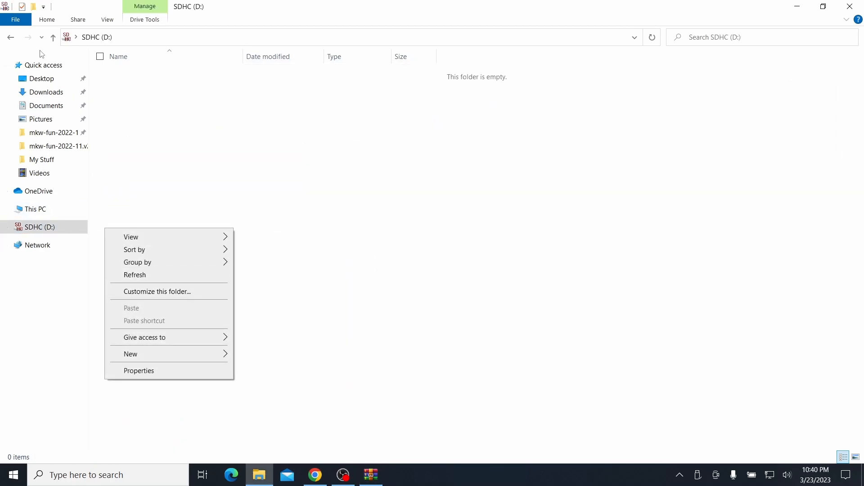
# Extract LetterBomb (2) in Downloads and copy its files to the SD card root
pyautogui.click(47, 92)
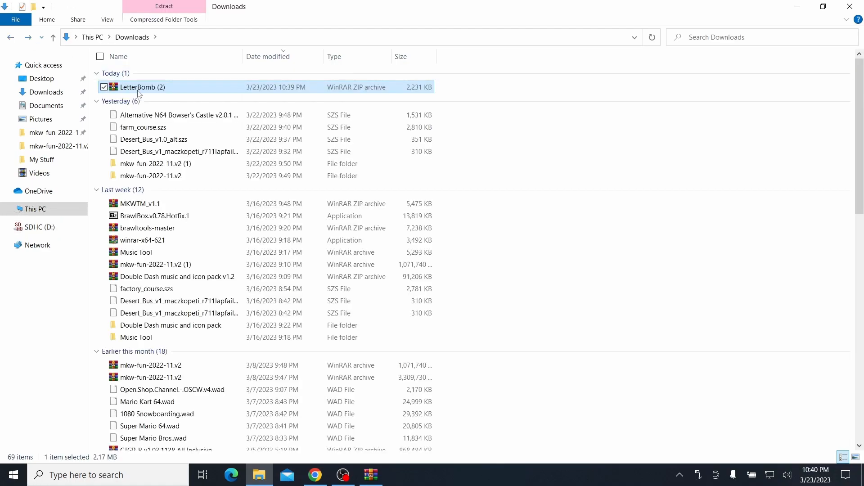
pyautogui.rightClick(142, 87)
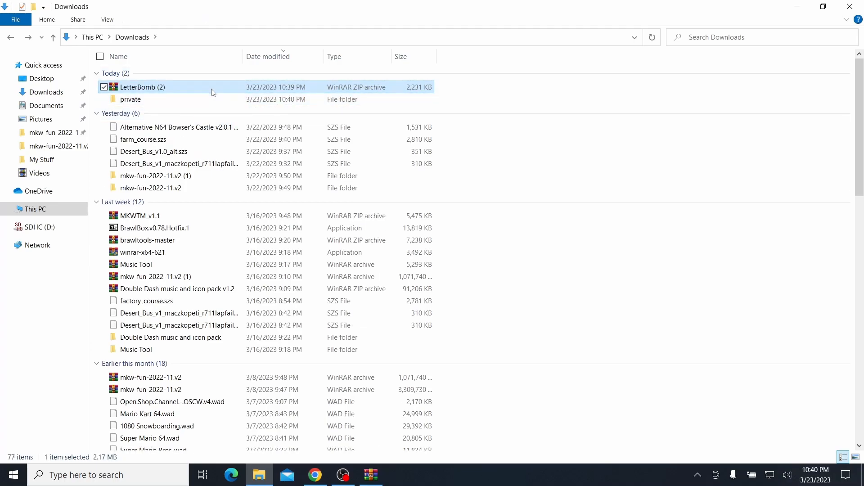
pyautogui.rightClick(142, 87)
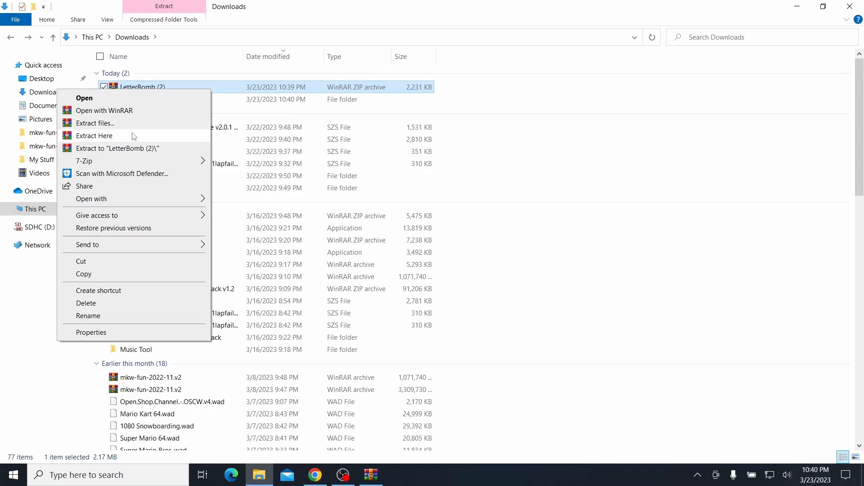
pyautogui.click(95, 123)
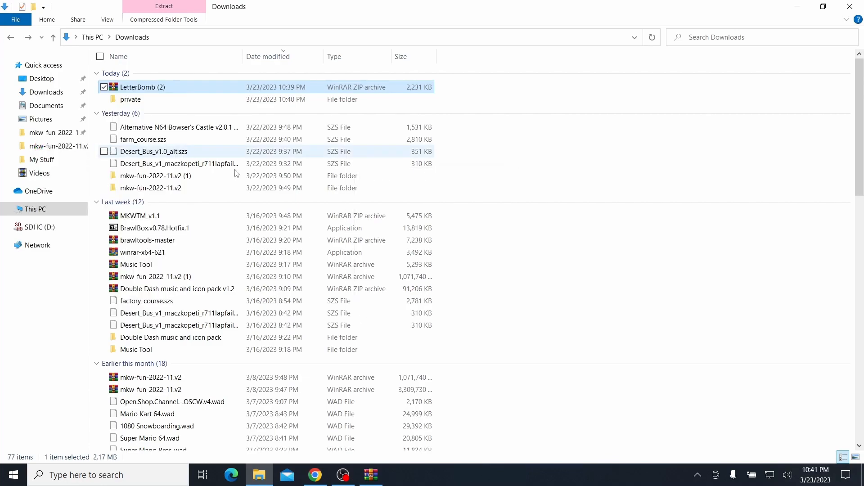
pyautogui.doubleClick(143, 86)
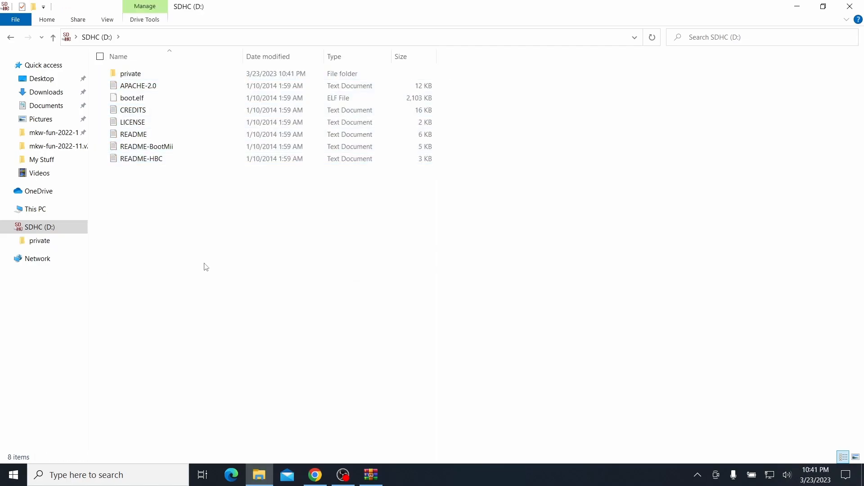
pyautogui.moveTo(273, 266)
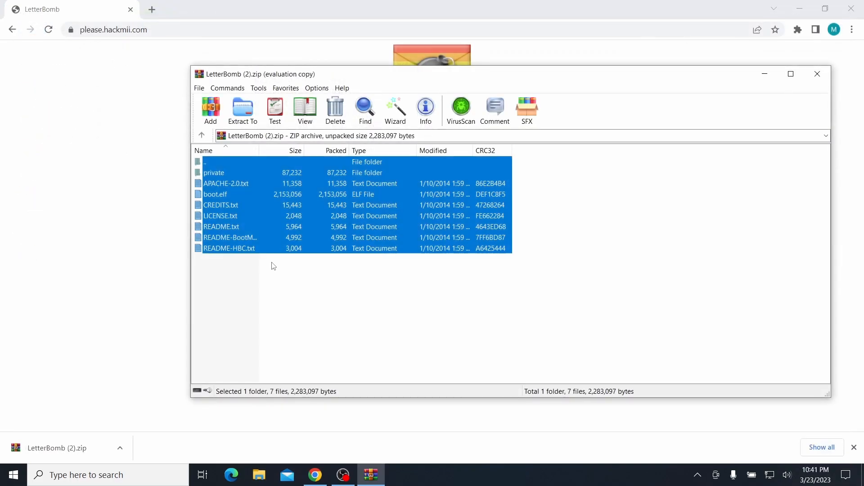
# Close the WinRAR view of LetterBomb (2).zip
pyautogui.click(816, 74)
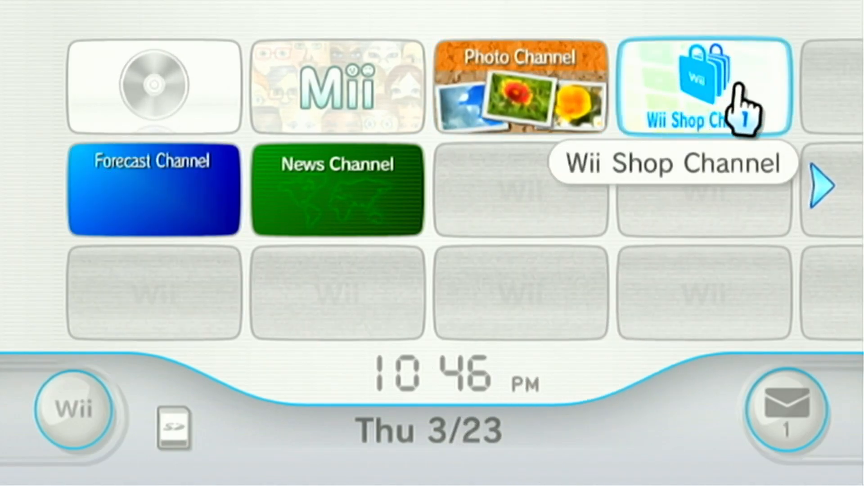
pyautogui.moveTo(207, 358)
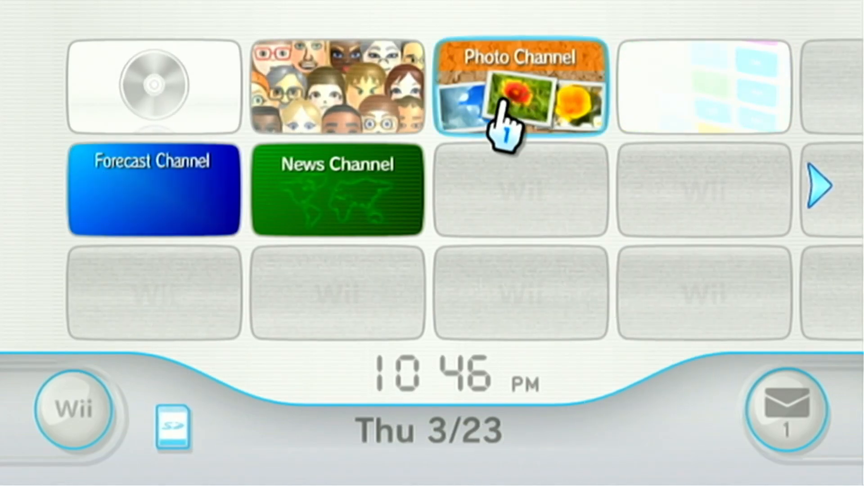
pyautogui.moveTo(787, 412)
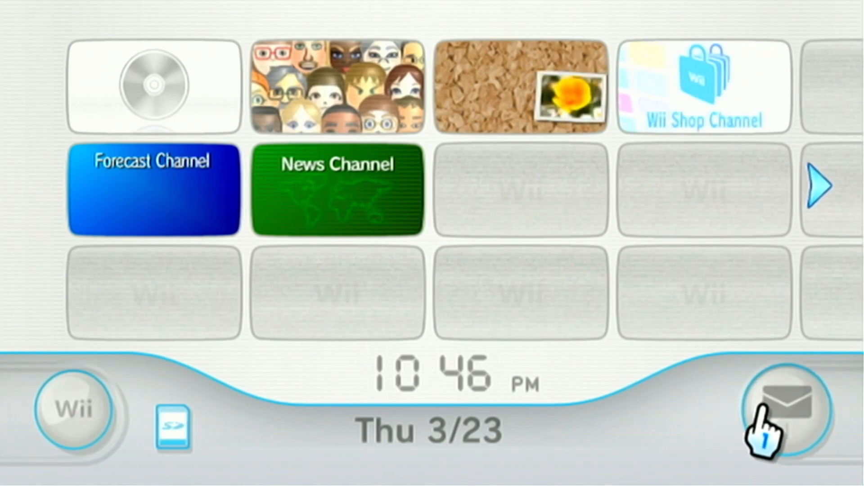
# Open the Message Board and move forward to Thu 3/23's red bomb letter
pyautogui.click(782, 410)
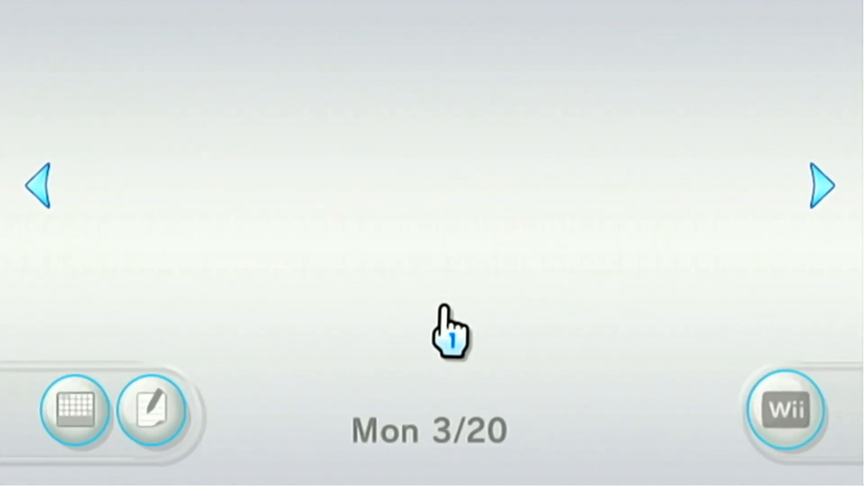
pyautogui.click(820, 186)
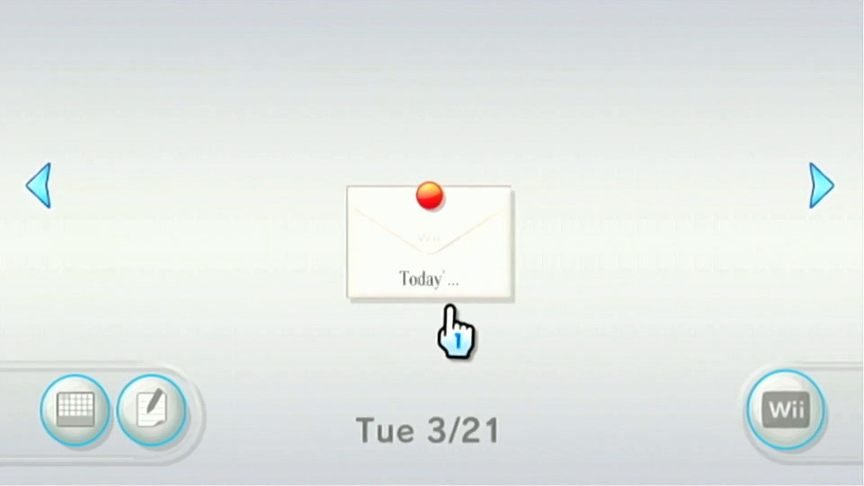
pyautogui.click(42, 186)
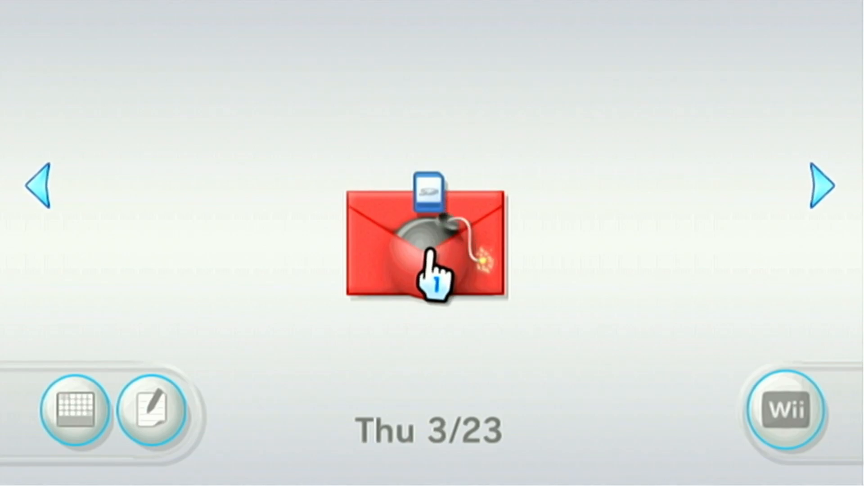
# Launch the LetterBomb letter so HackMii Installer v1.2 loads and shows its test results
pyautogui.click(427, 237)
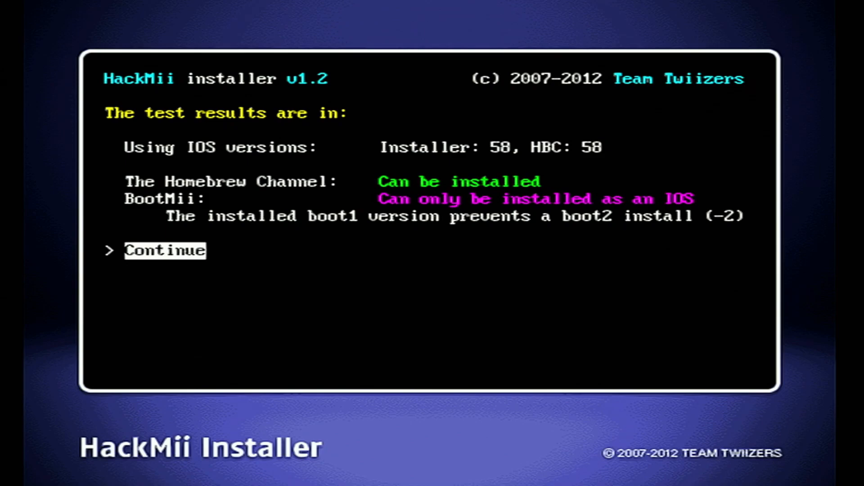
# Install The Homebrew Channel from the HackMii menu and continue past SUCCESS
pyautogui.click(165, 251)
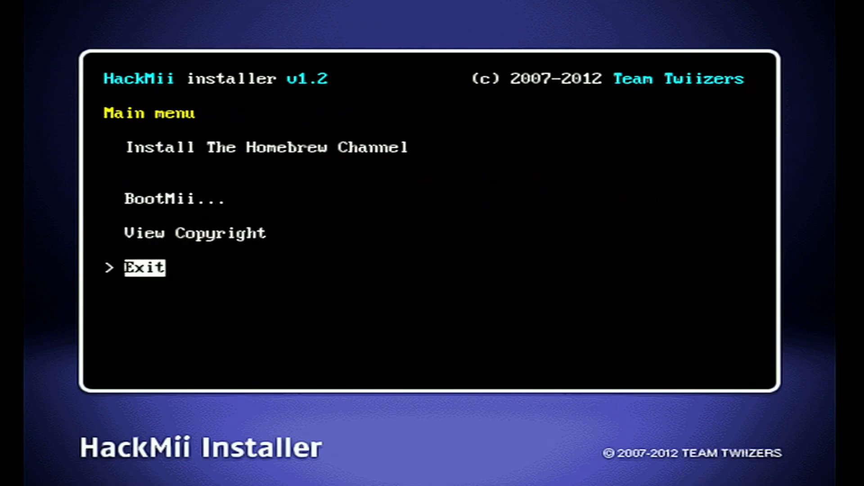
pyautogui.press('up')
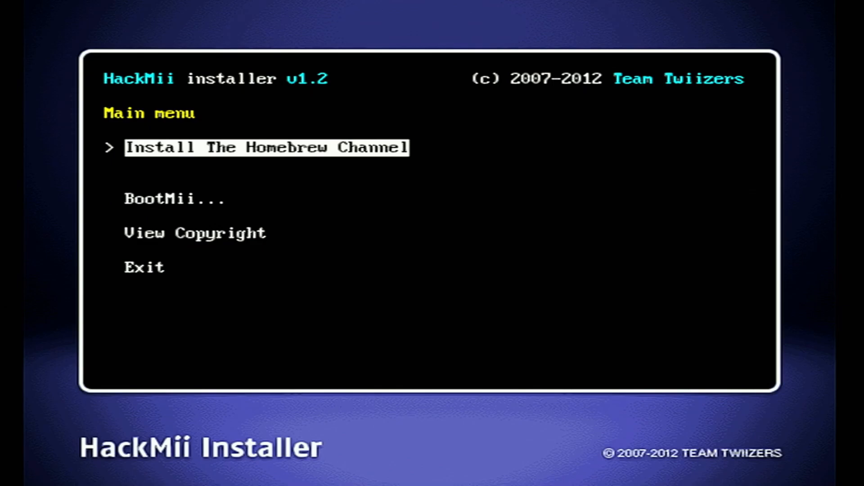
pyautogui.press('down')
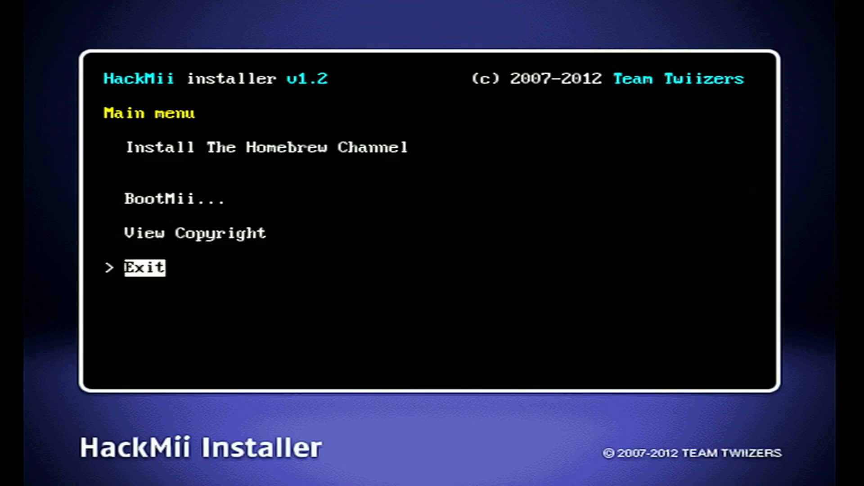
pyautogui.press('Up')
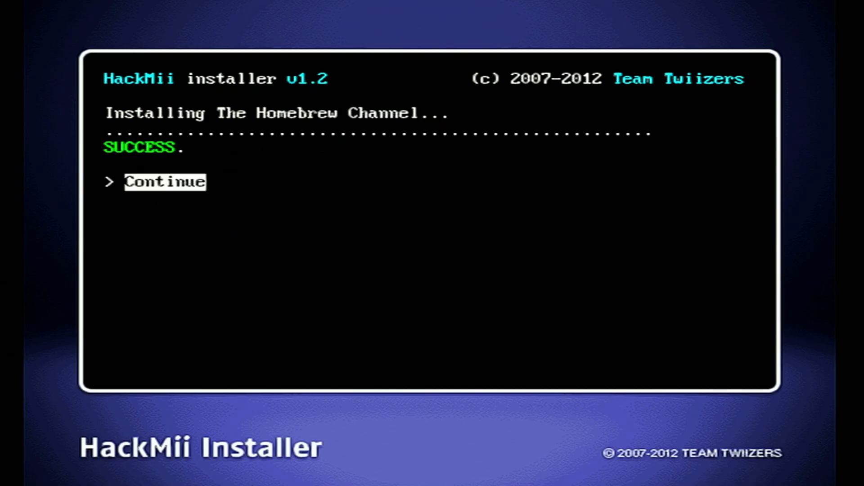
pyautogui.click(164, 182)
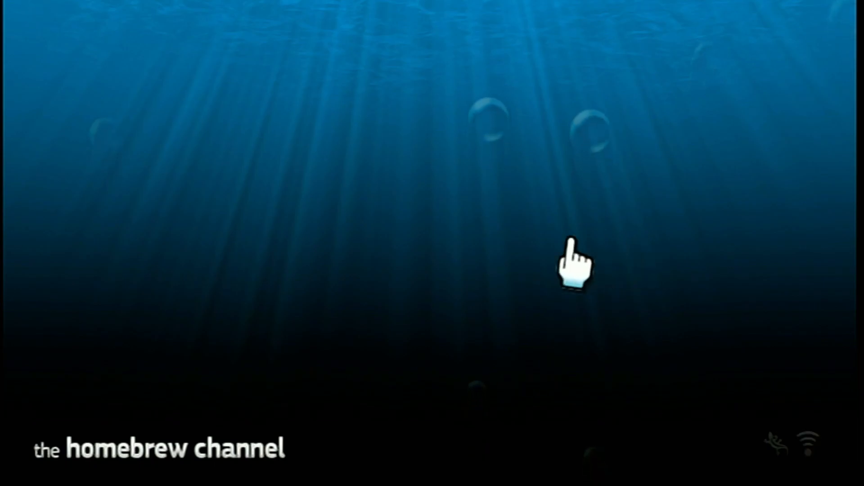
pyautogui.moveTo(656, 242)
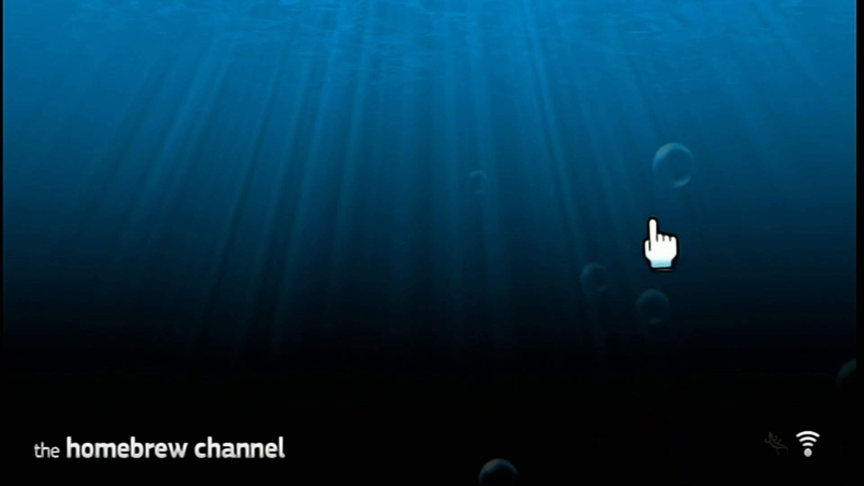
pyautogui.moveTo(414, 201)
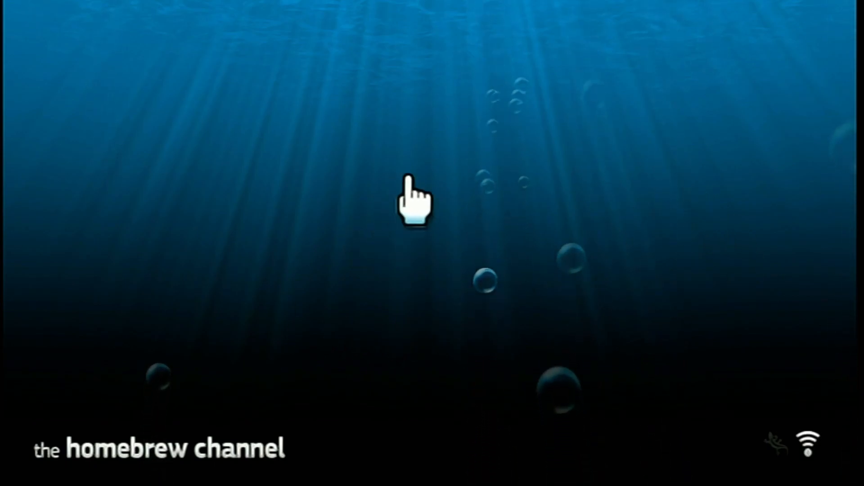
pyautogui.moveTo(347, 231)
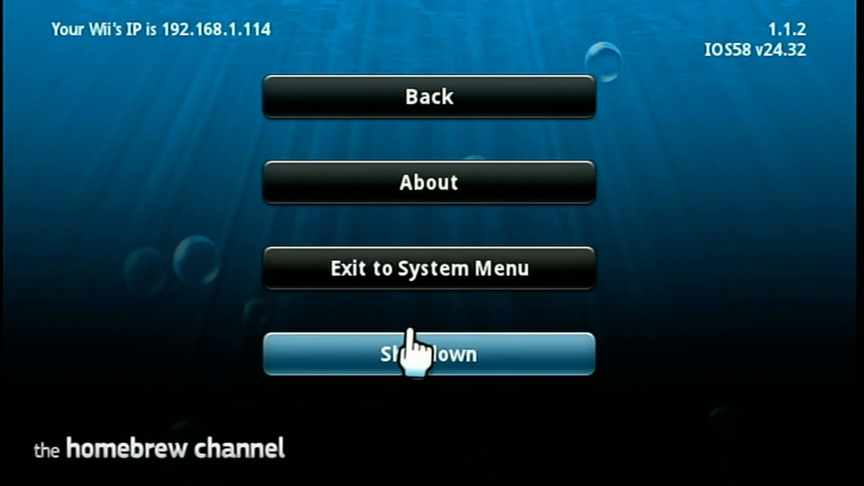
pyautogui.moveTo(452, 270)
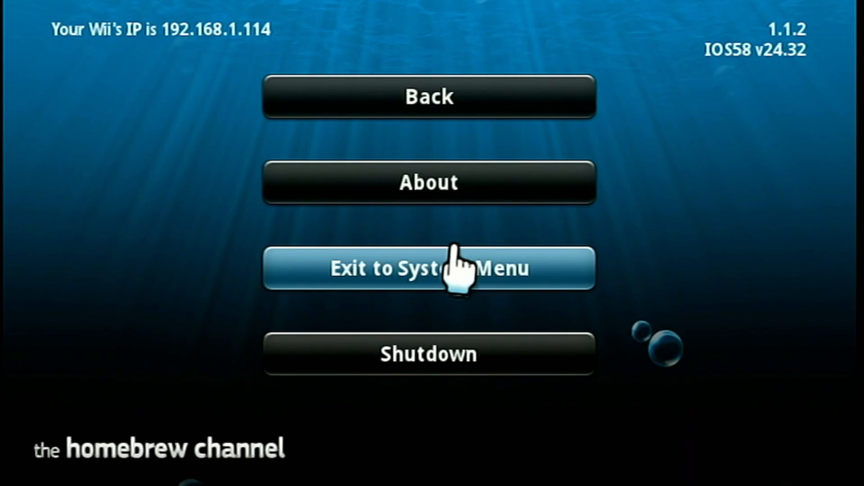
# Exit the Homebrew Channel to the System Menu
pyautogui.click(427, 269)
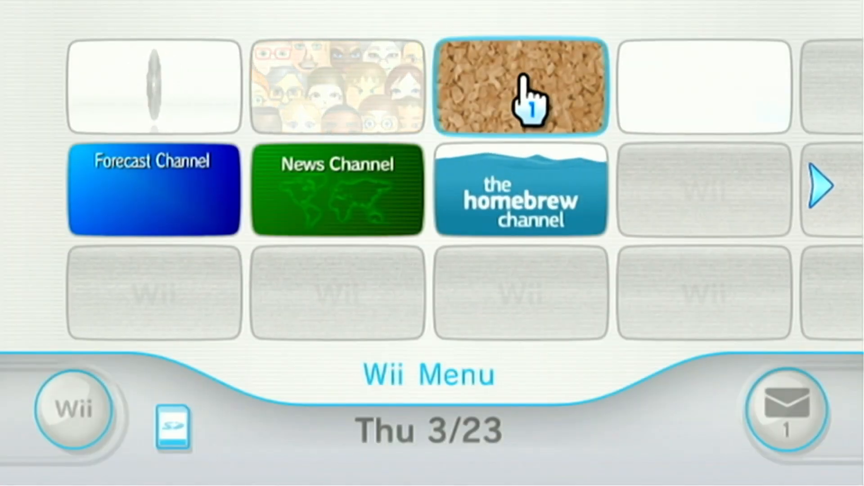
pyautogui.moveTo(521, 198)
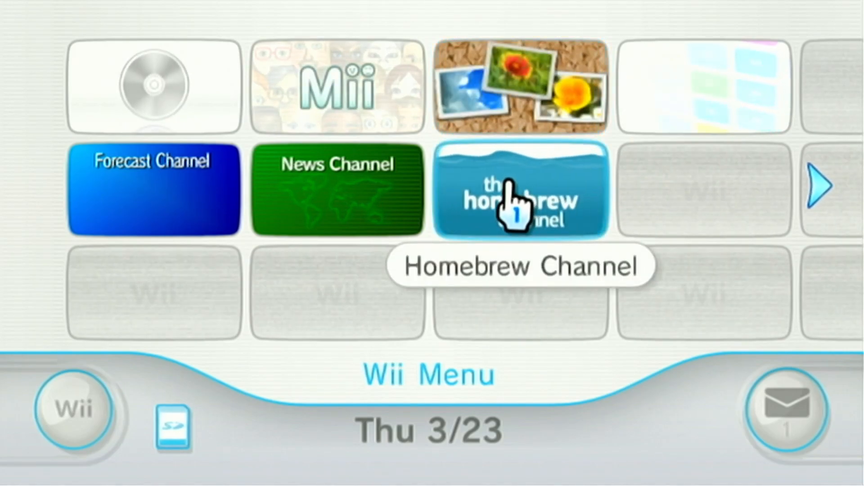
pyautogui.moveTo(477, 320)
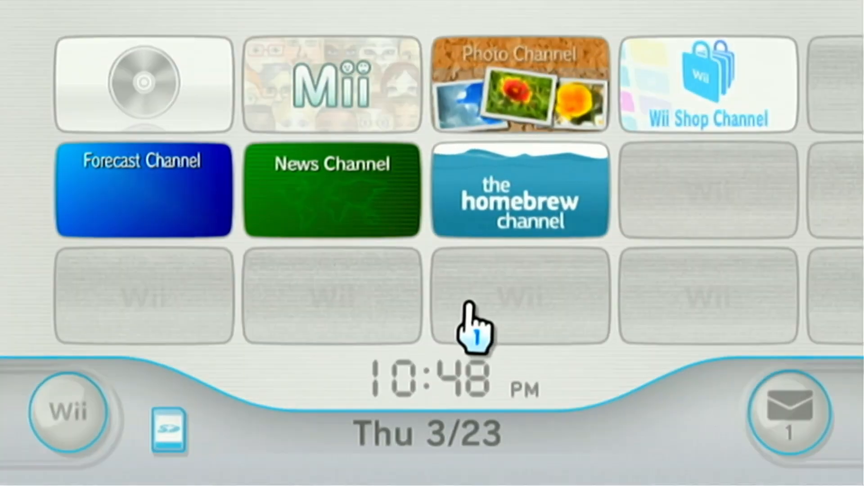
pyautogui.click(520, 190)
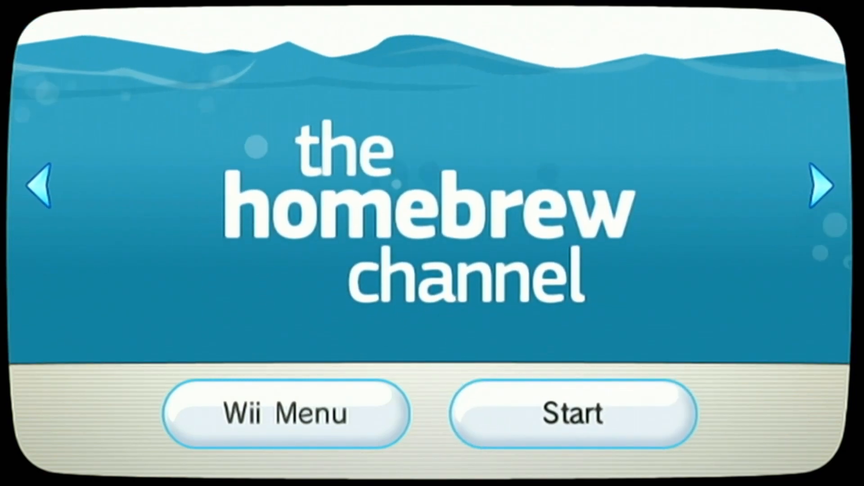
pyautogui.click(572, 413)
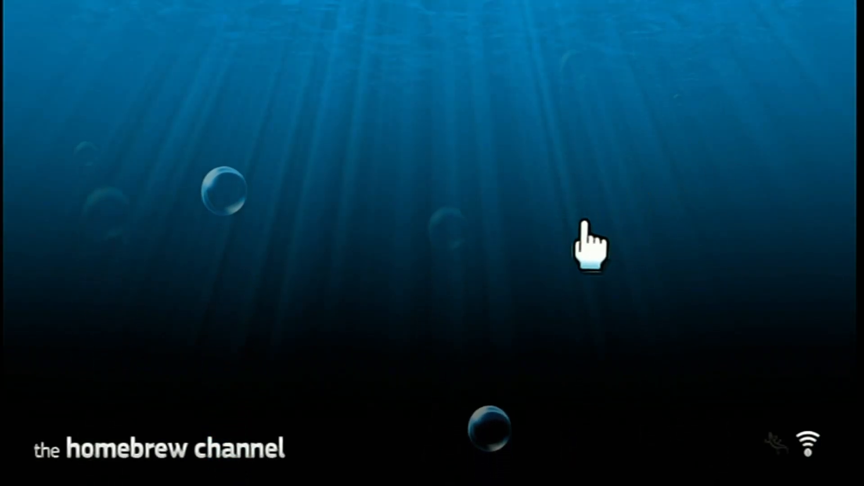
pyautogui.moveTo(469, 259)
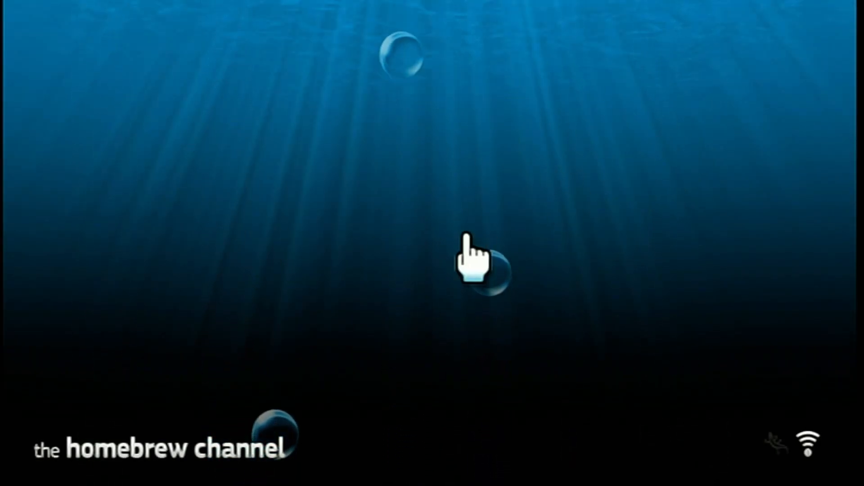
pyautogui.moveTo(401, 99)
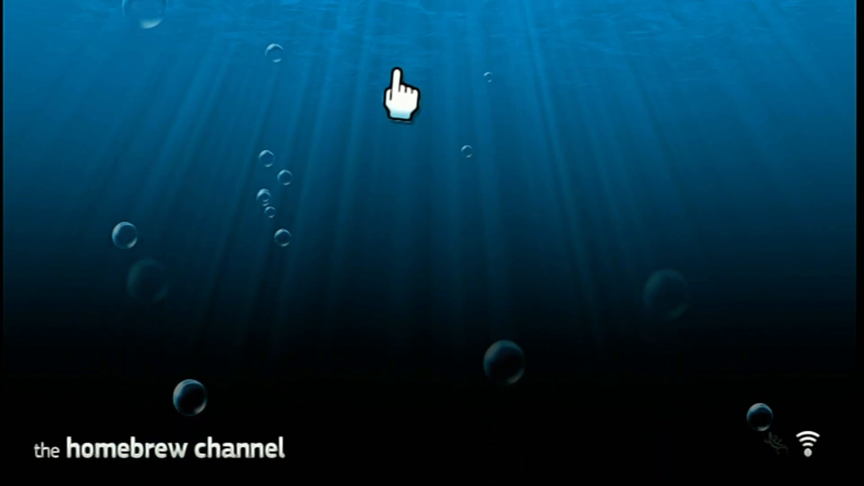
pyautogui.moveTo(525, 198)
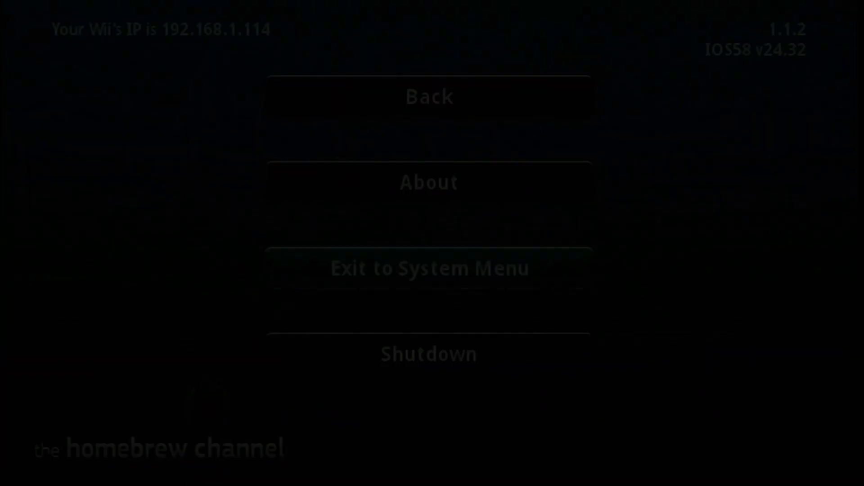
pyautogui.click(429, 268)
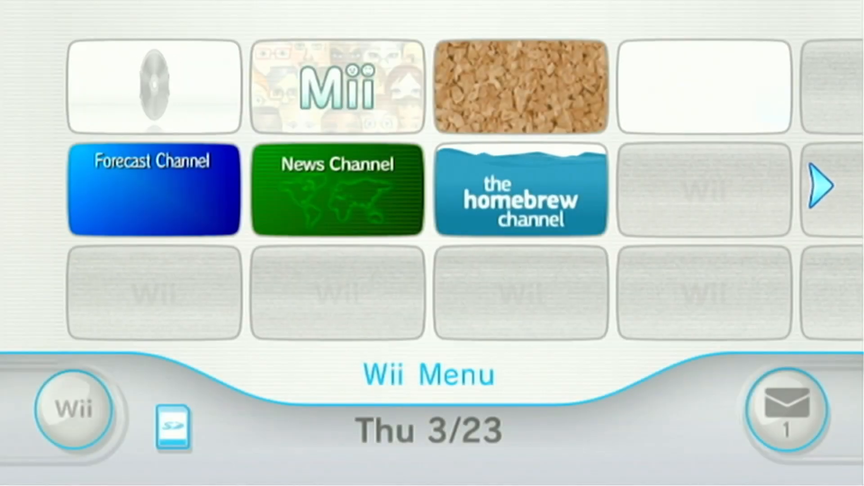
pyautogui.moveTo(534, 206)
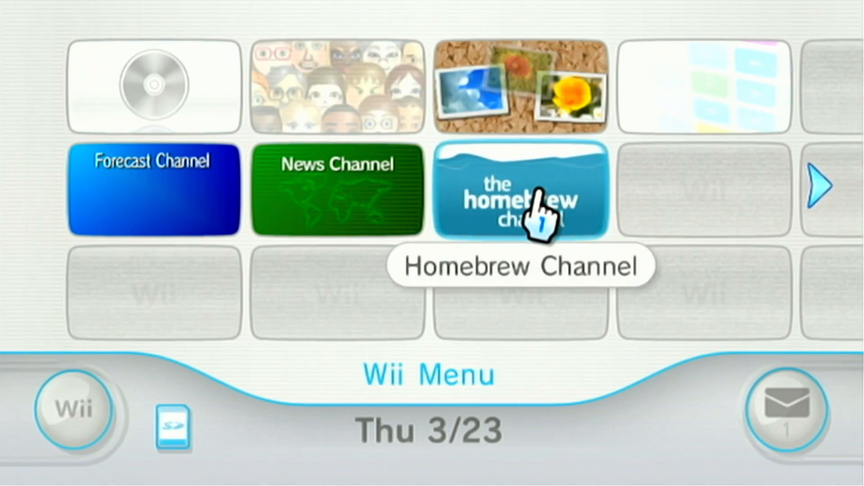